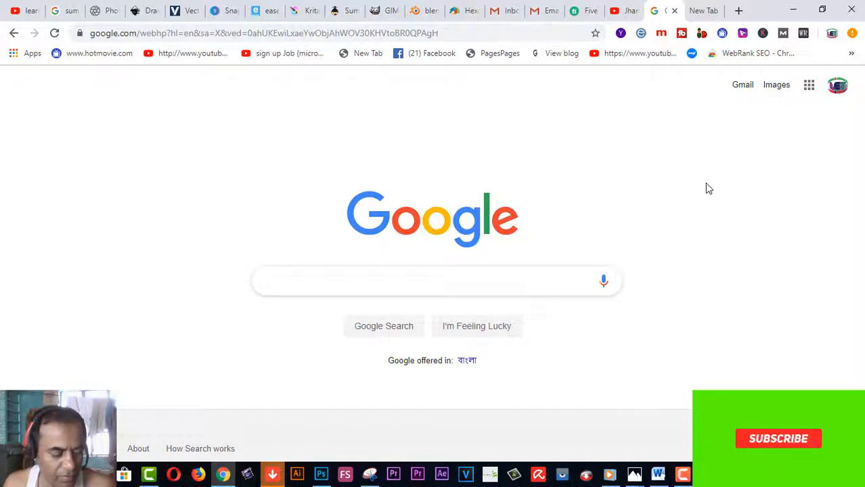
Switch to the Learning & Earning Tube YouTube channel and browse its Playlists page.
click(778, 439)
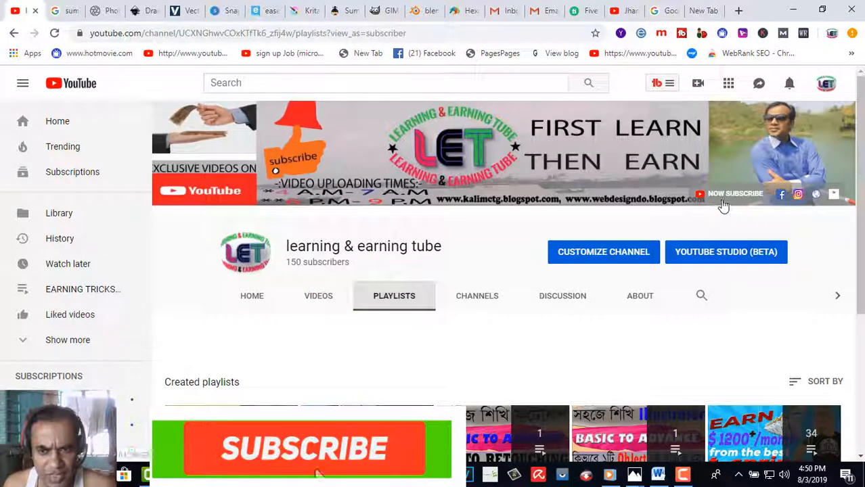
click(301, 449)
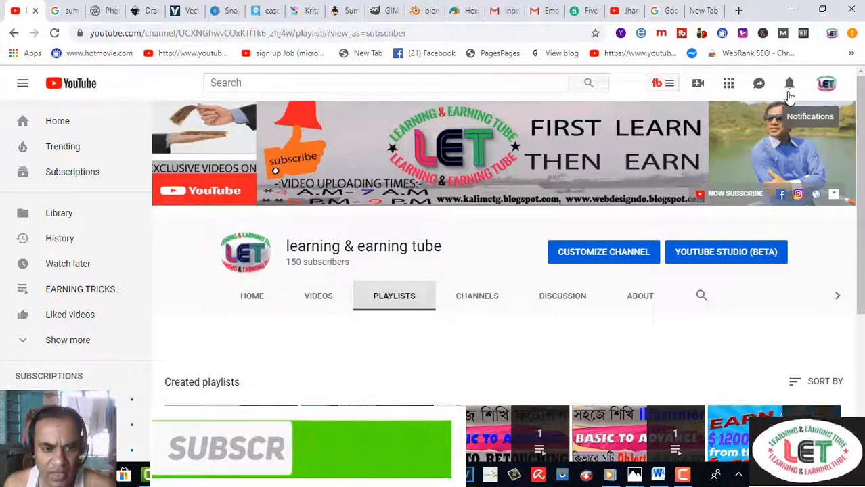
scroll(down, 3)
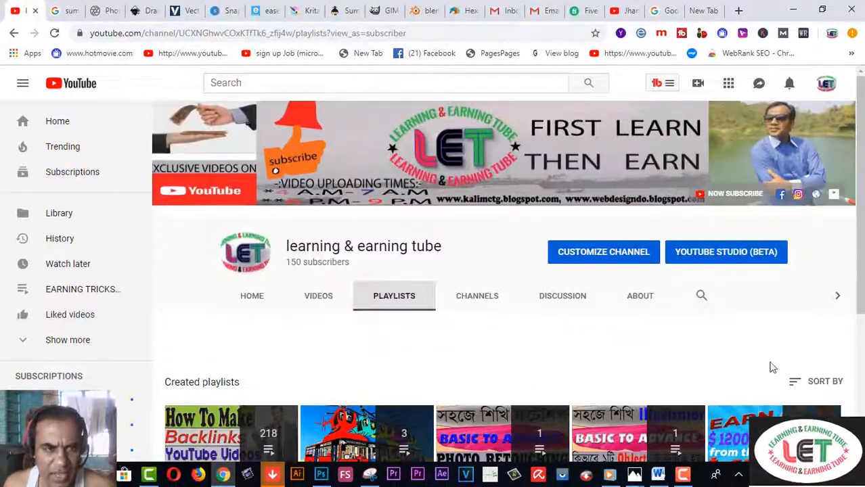
mouse_move(691, 352)
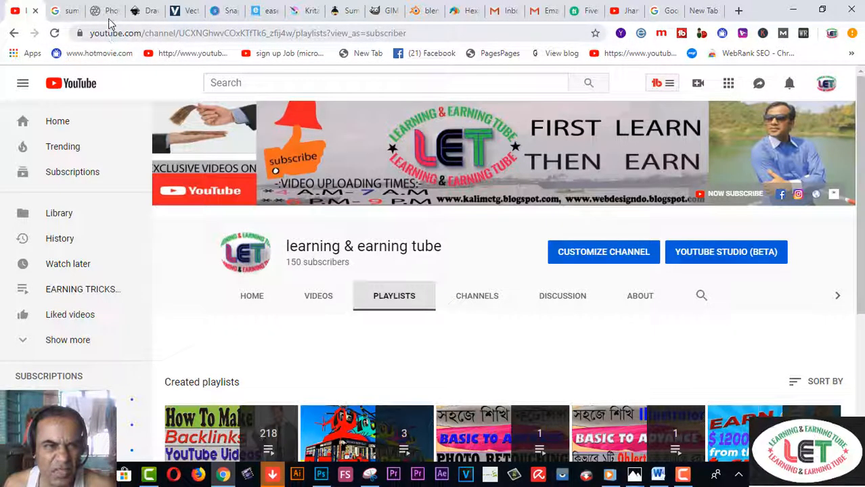
Switch to the Pixlr tab and return to the top of its home page.
click(103, 11)
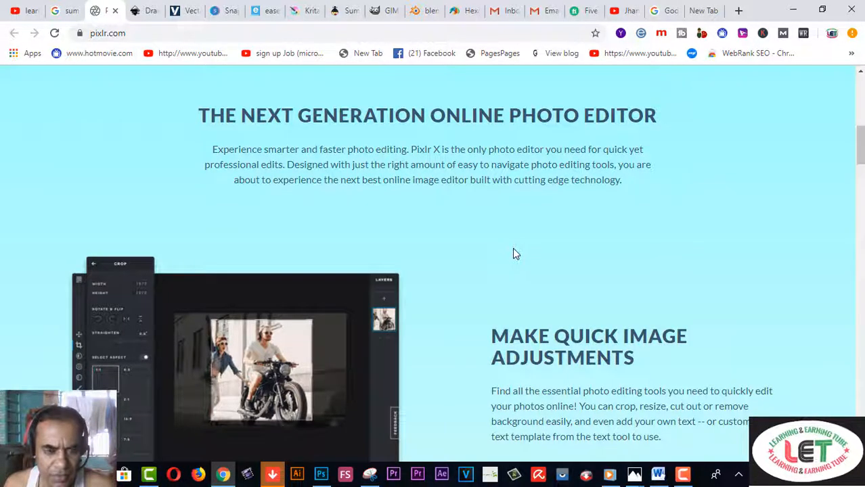
scroll(up, 3)
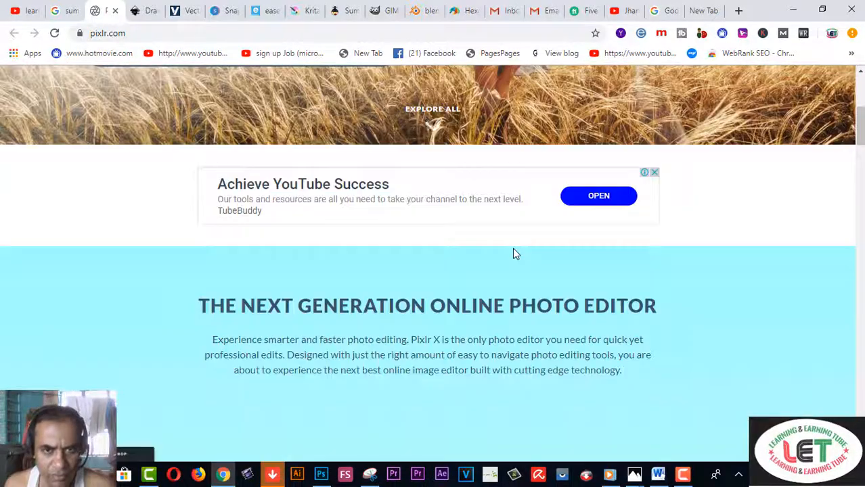
scroll(up, 3)
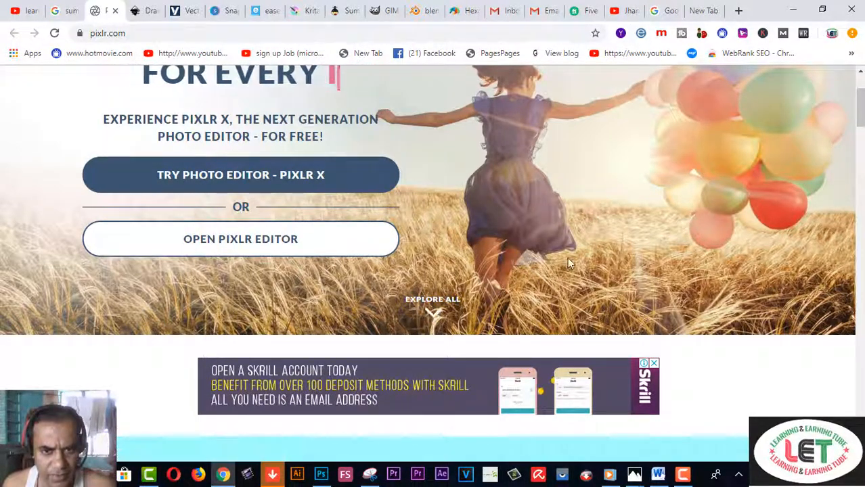
scroll(up, 3)
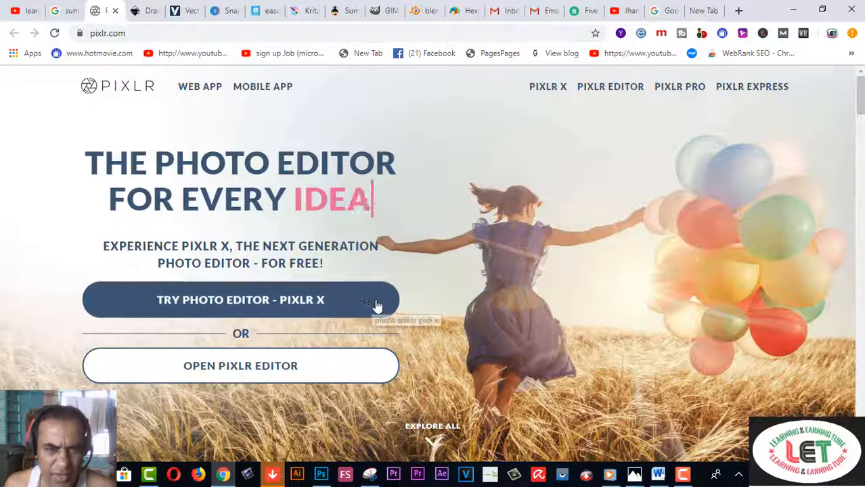
scroll(down, 3)
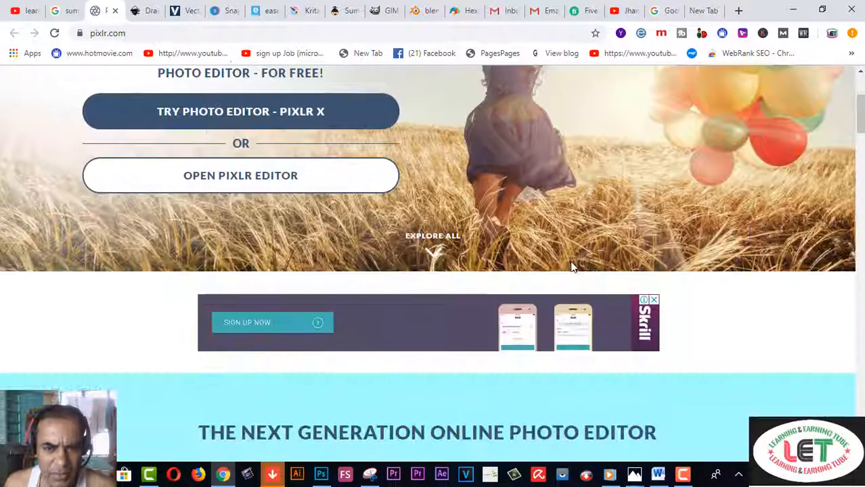
scroll(down, 3)
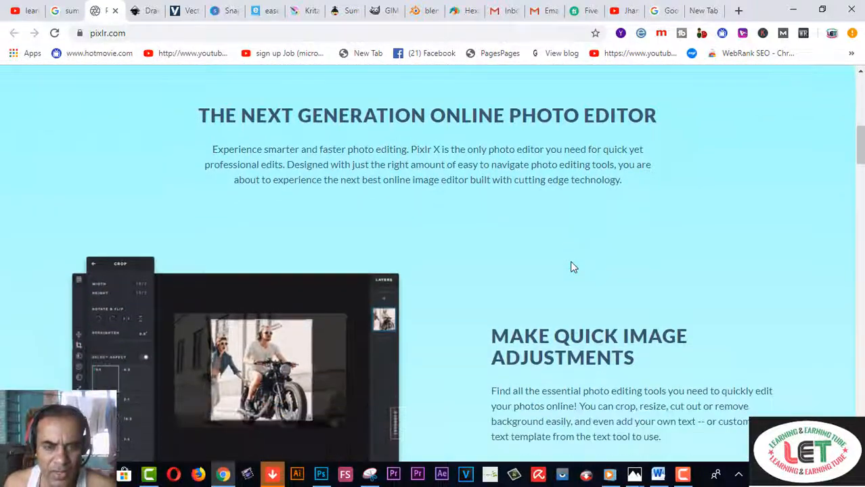
scroll(down, 3)
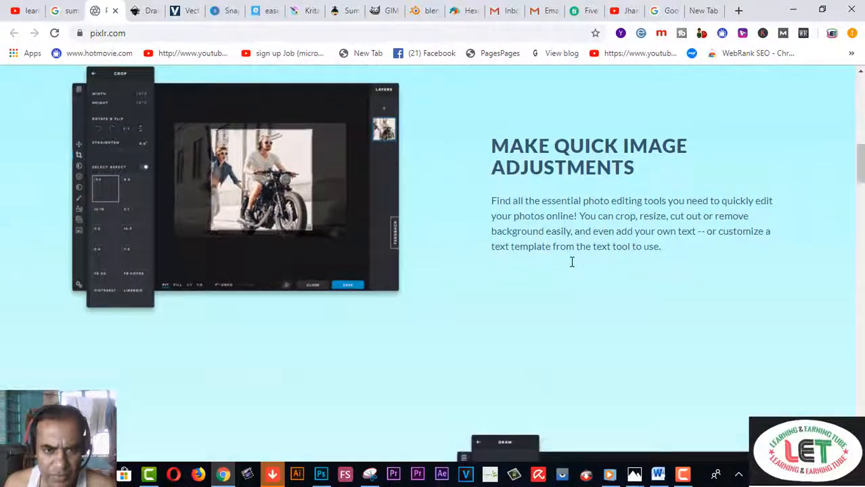
scroll(down, 3)
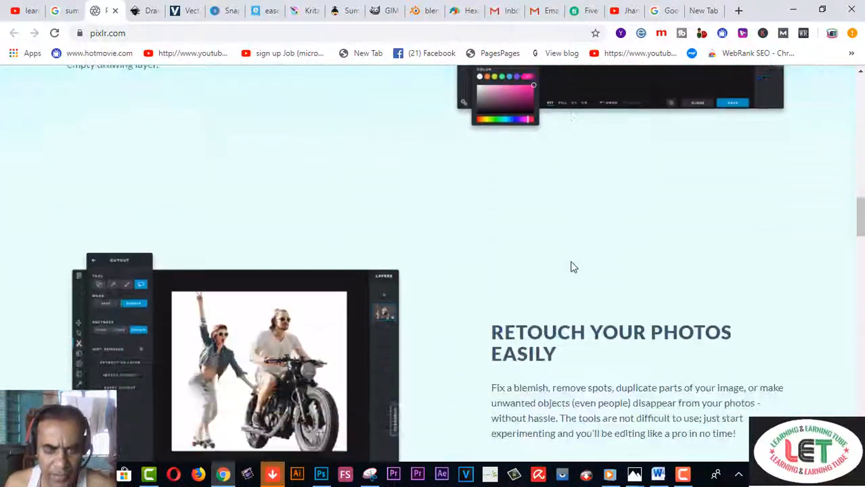
scroll(down, 3)
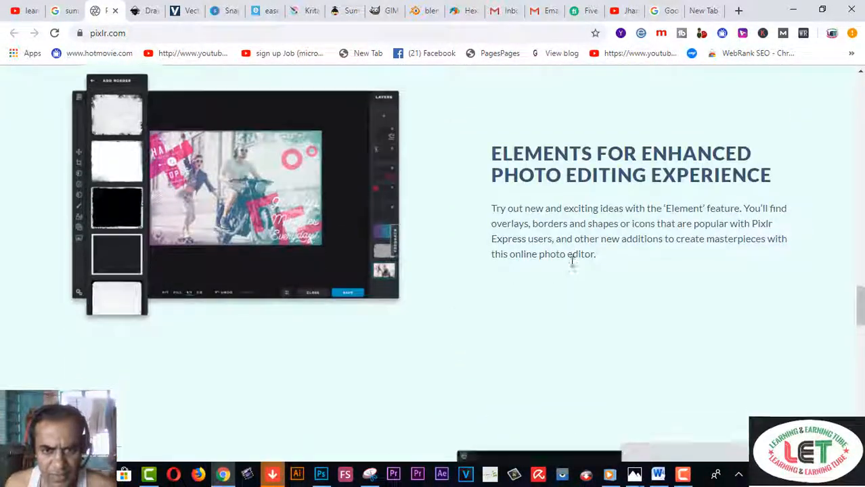
scroll(down, 3)
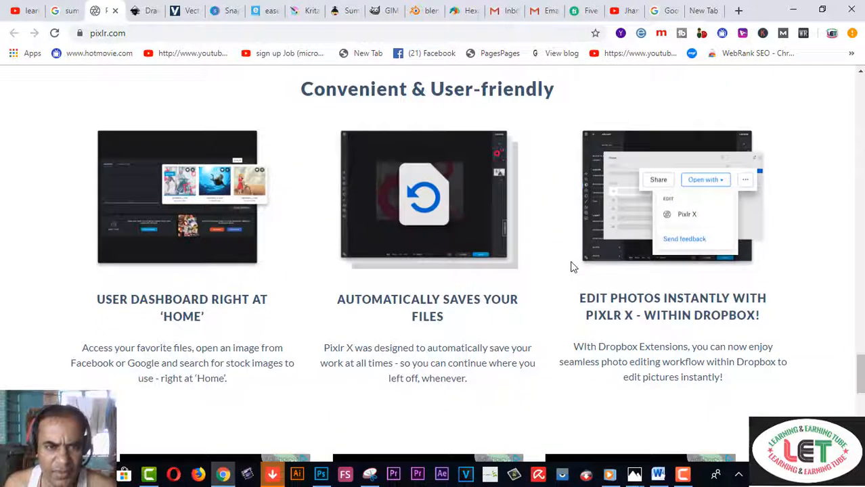
mouse_move(716, 180)
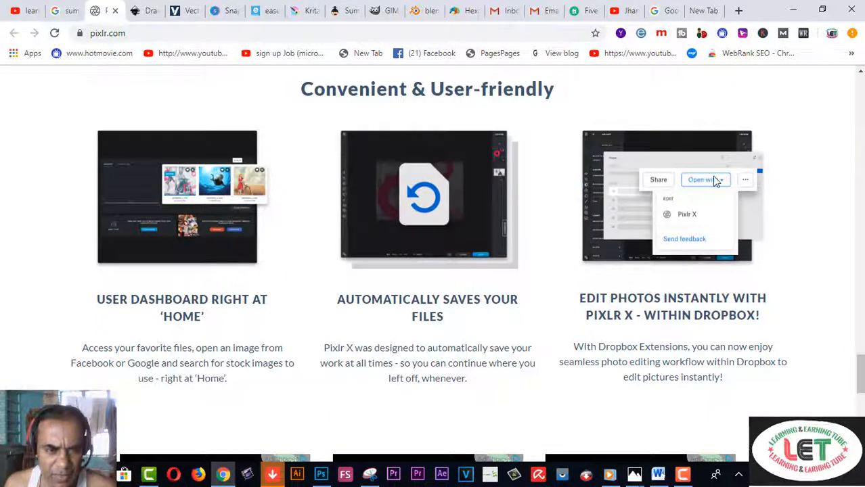
mouse_move(251, 345)
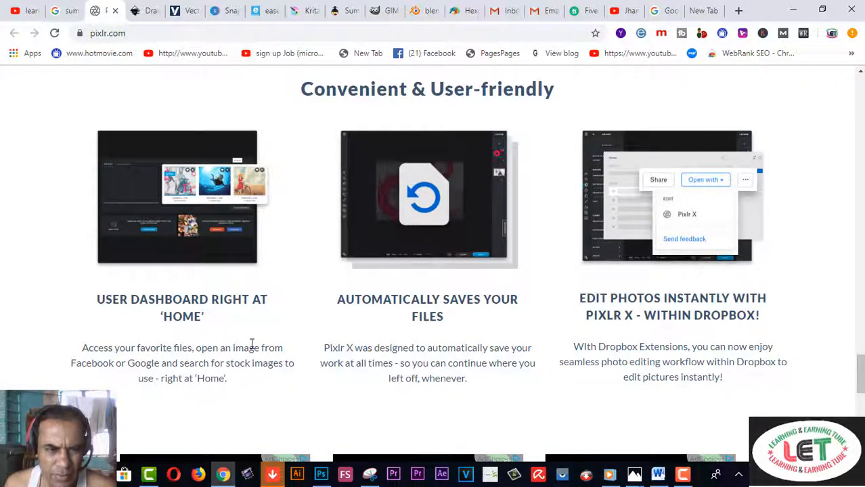
mouse_move(430, 330)
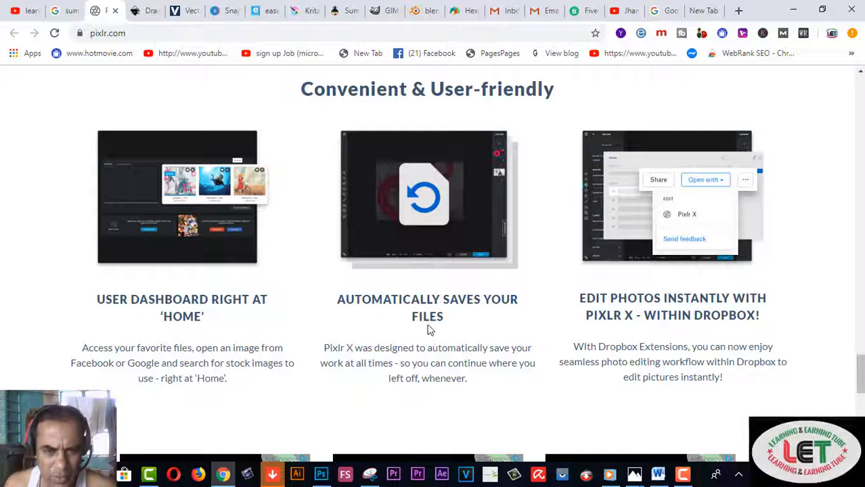
scroll(down, 3)
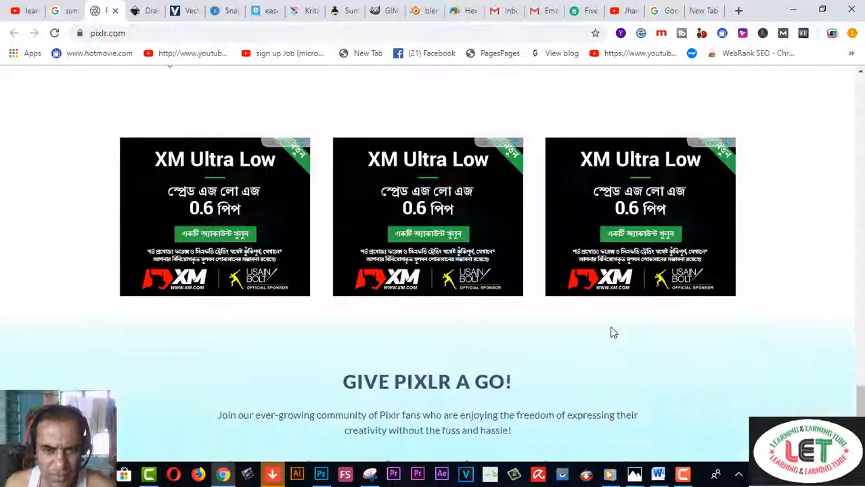
scroll(down, 3)
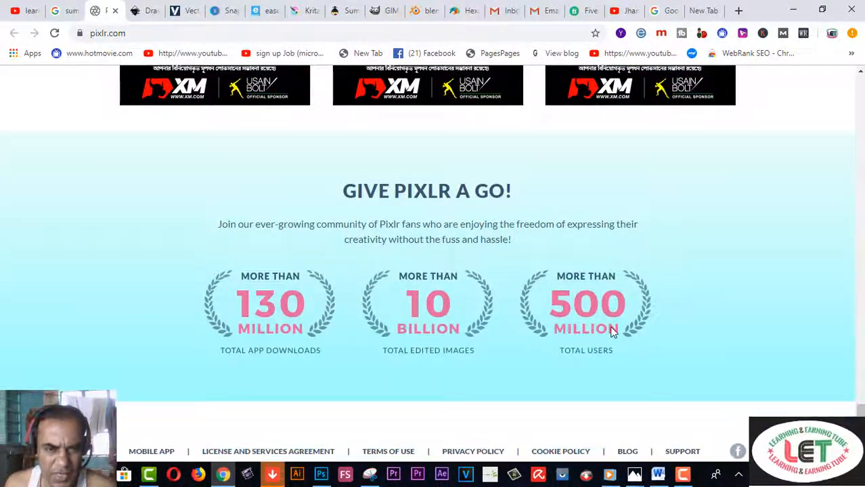
scroll(down, 3)
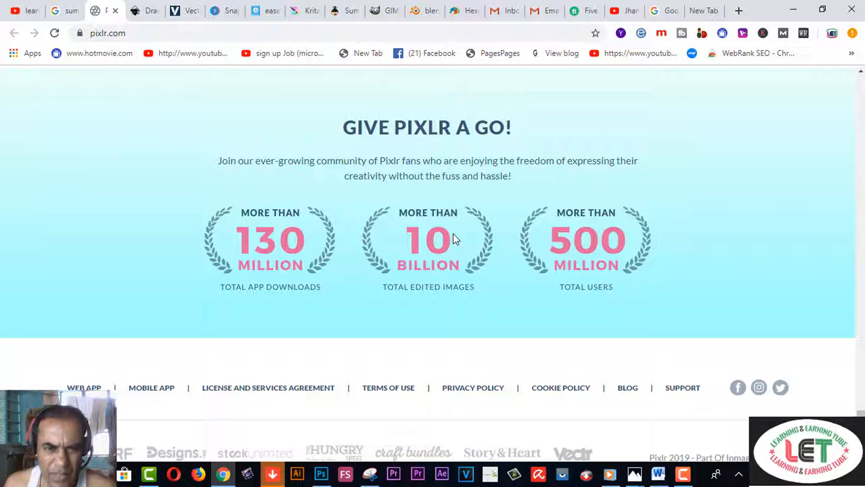
mouse_move(473, 341)
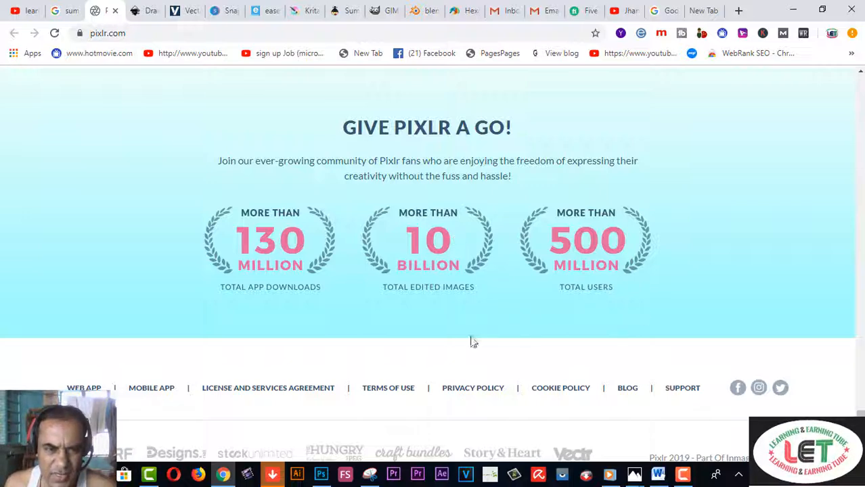
mouse_move(391, 325)
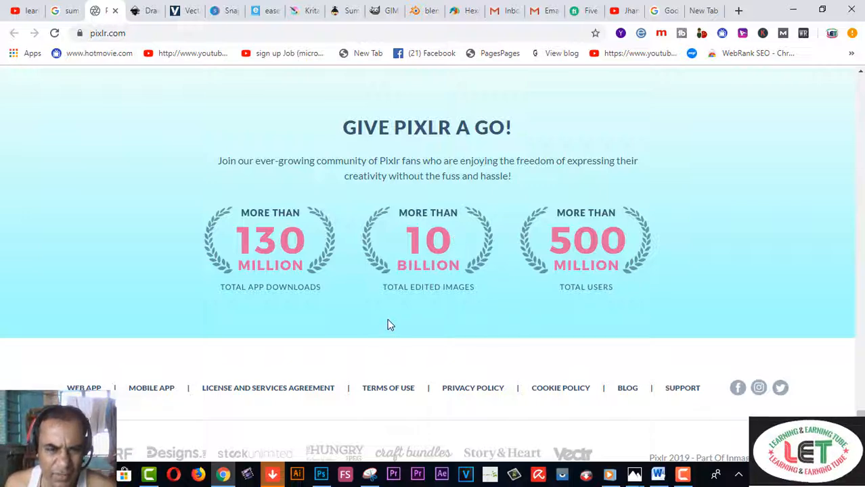
scroll(up, 3)
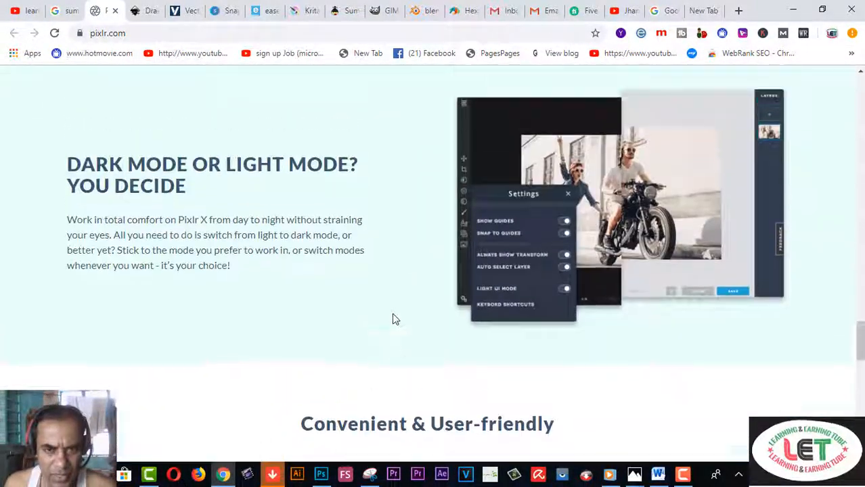
scroll(down, 3)
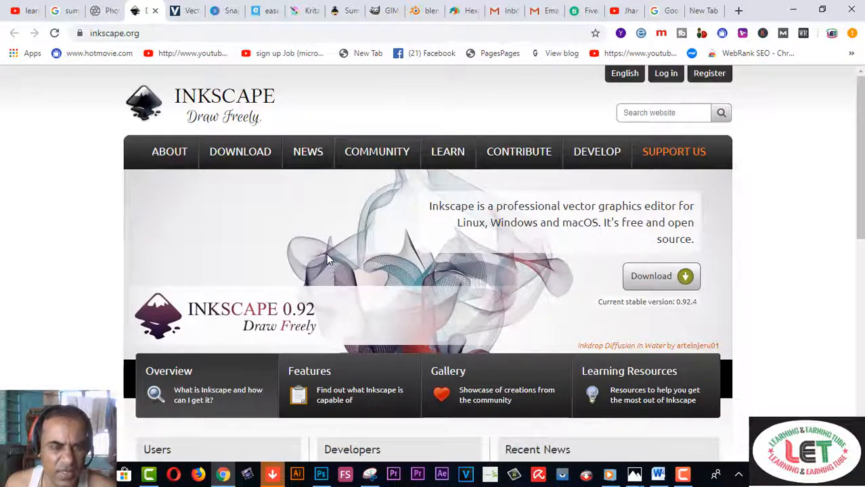
mouse_move(802, 231)
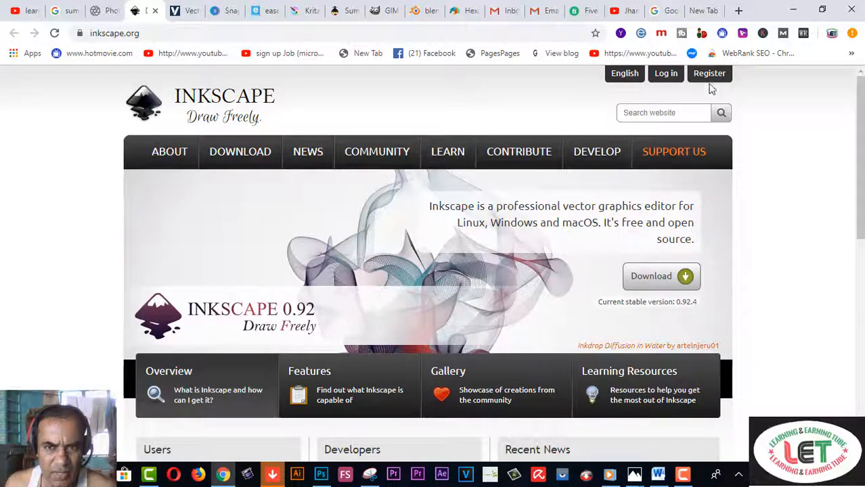
mouse_move(781, 239)
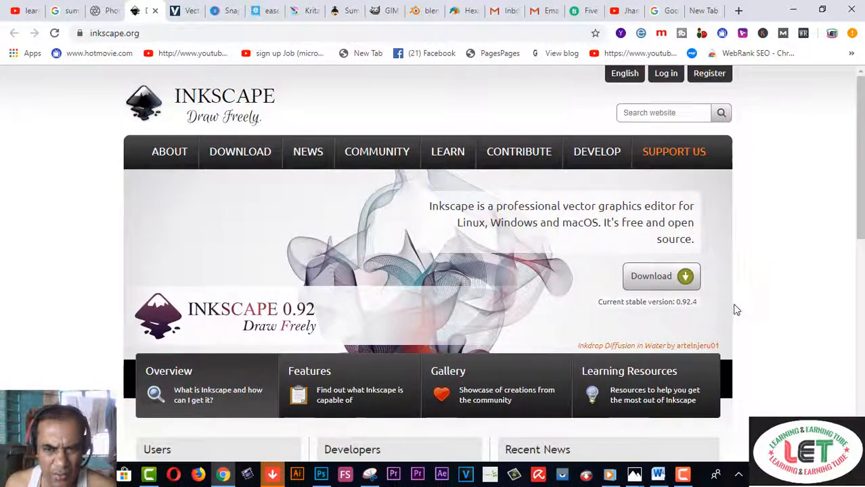
Scroll the Inkscape home page to its footer and back, then switch to the Vectr tab.
scroll(down, 3)
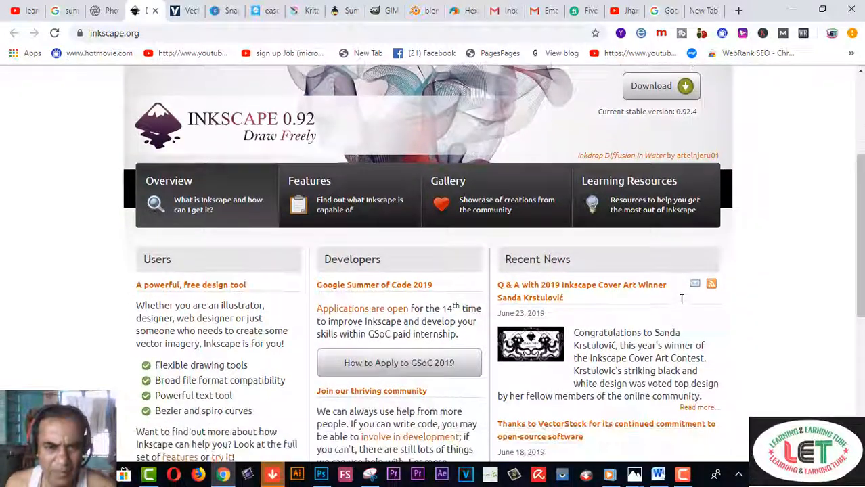
scroll(down, 3)
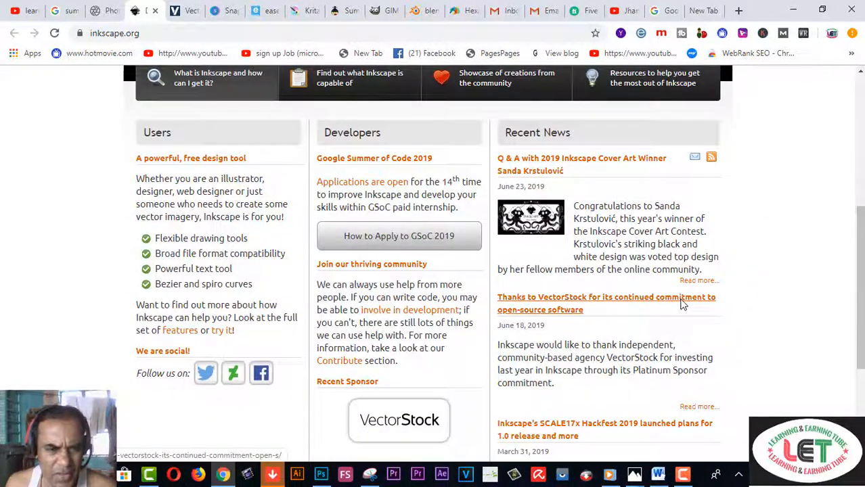
scroll(down, 3)
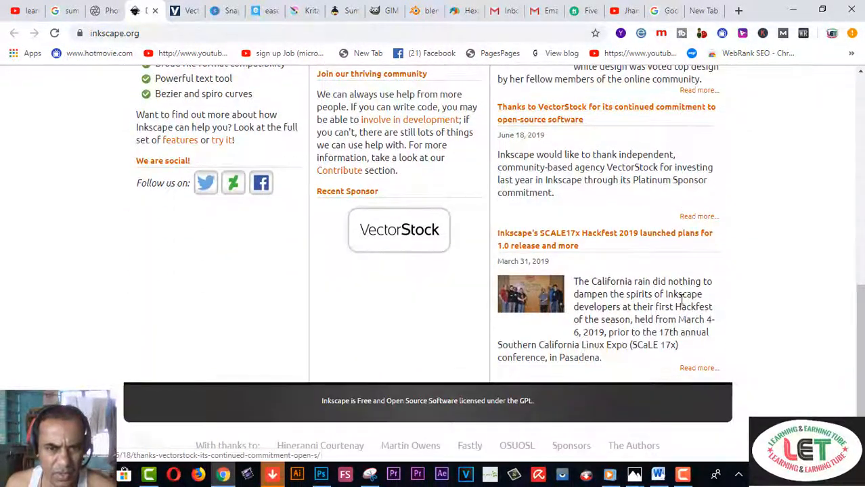
scroll(up, 3)
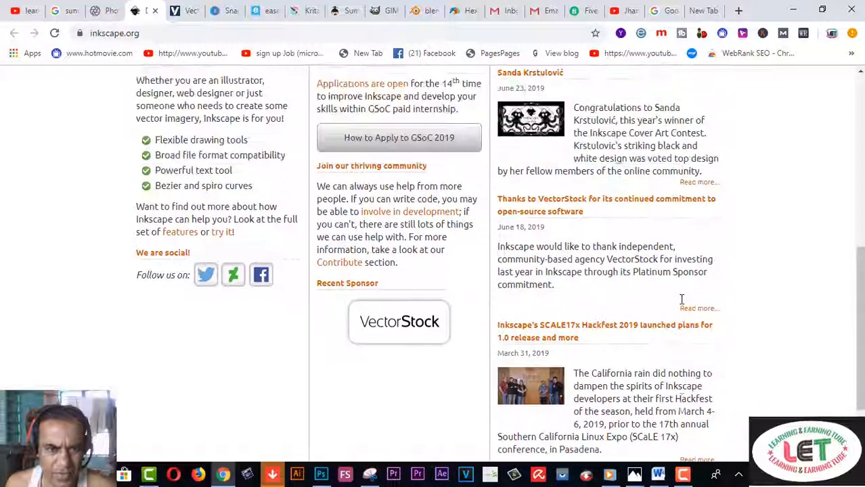
scroll(up, 3)
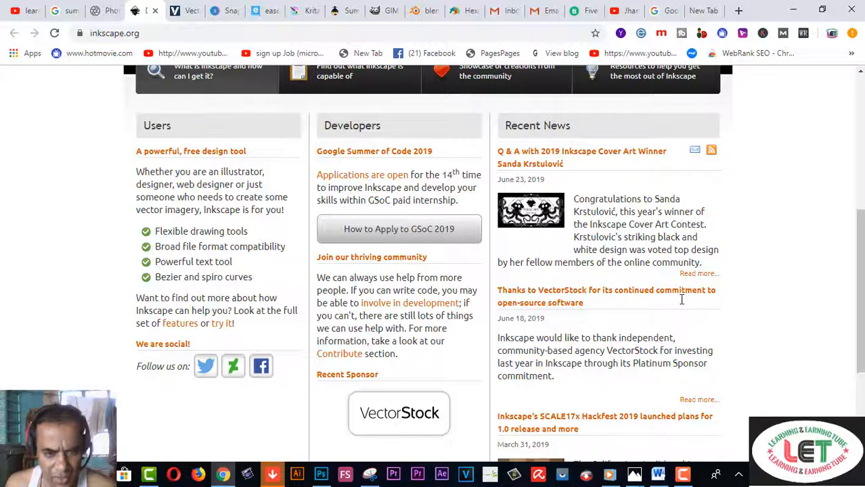
scroll(up, 3)
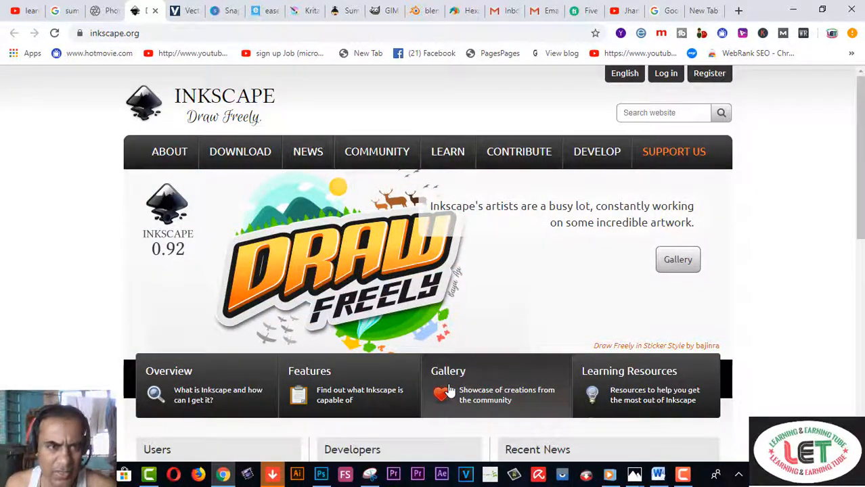
click(183, 11)
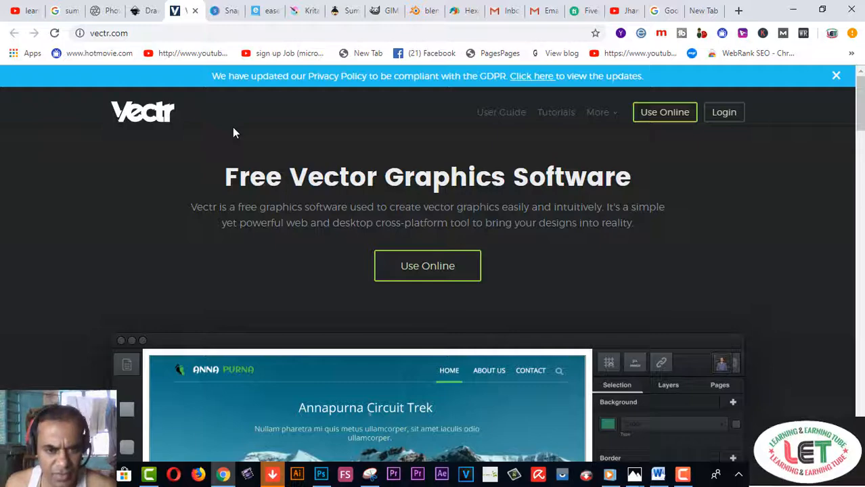
Scroll through vectr.com's feature sections down to the footer and partway back.
scroll(down, 3)
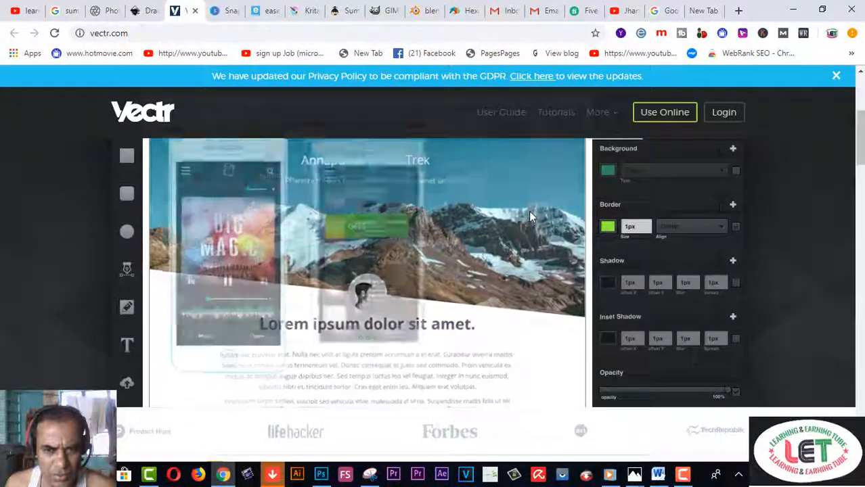
scroll(down, 3)
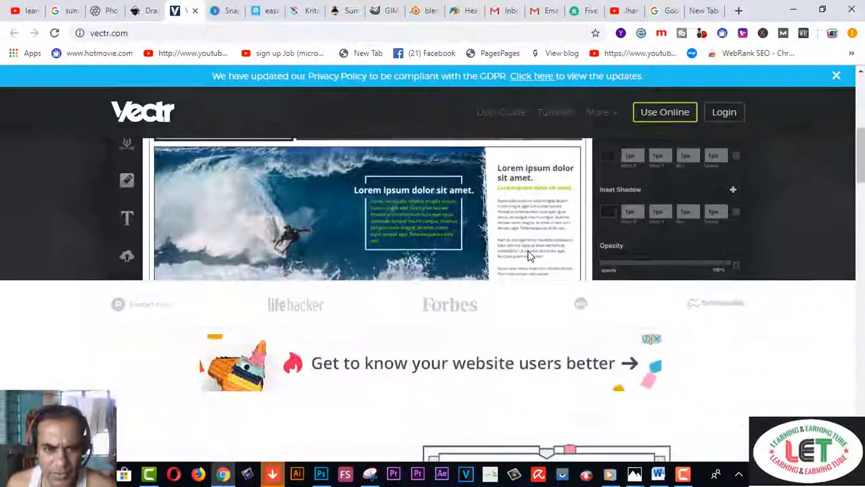
scroll(down, 3)
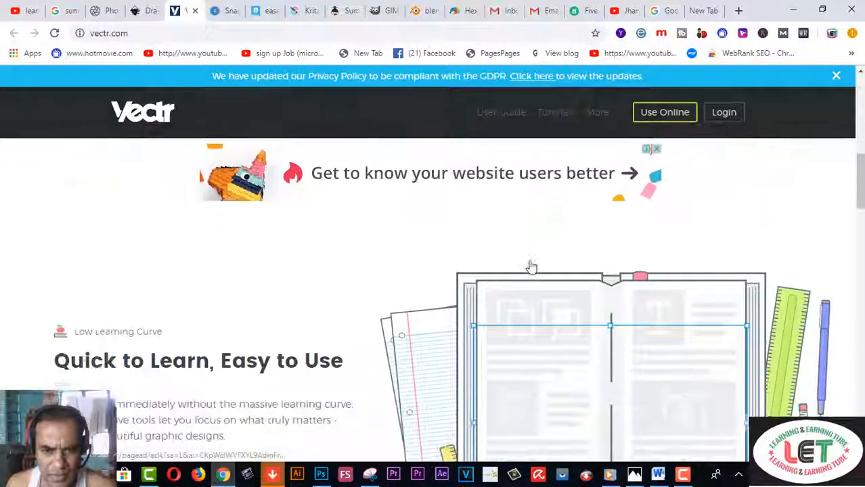
scroll(down, 3)
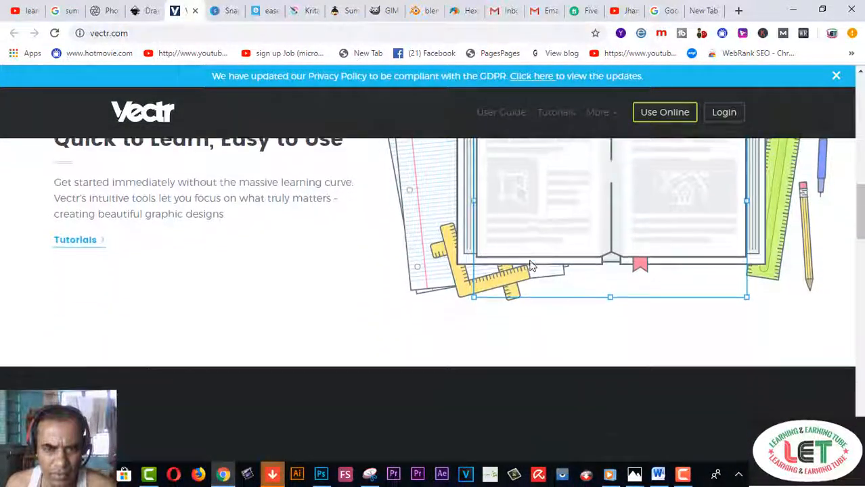
scroll(down, 3)
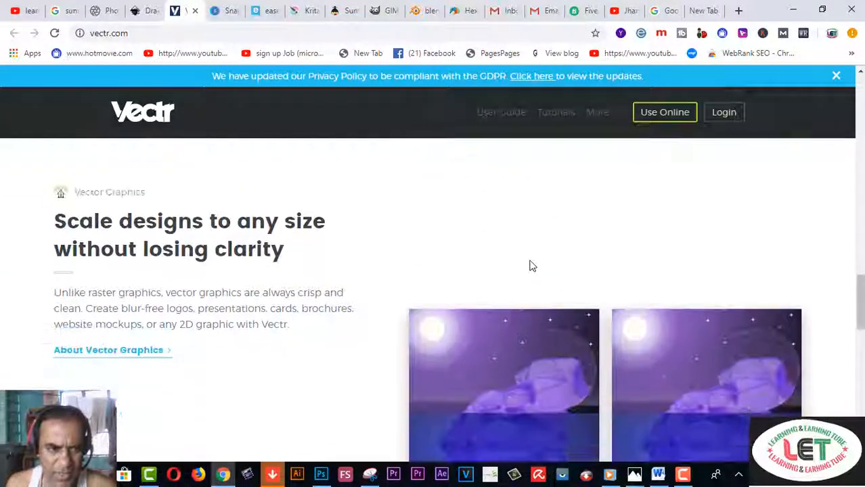
mouse_move(463, 269)
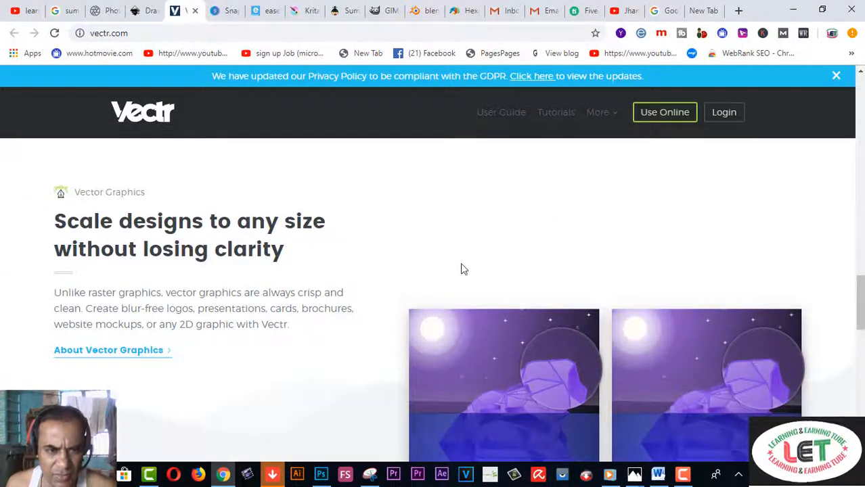
scroll(down, 3)
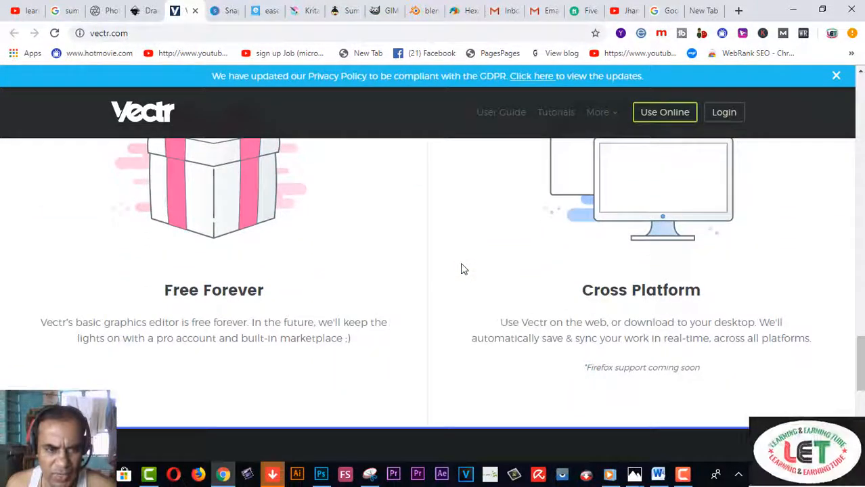
scroll(down, 3)
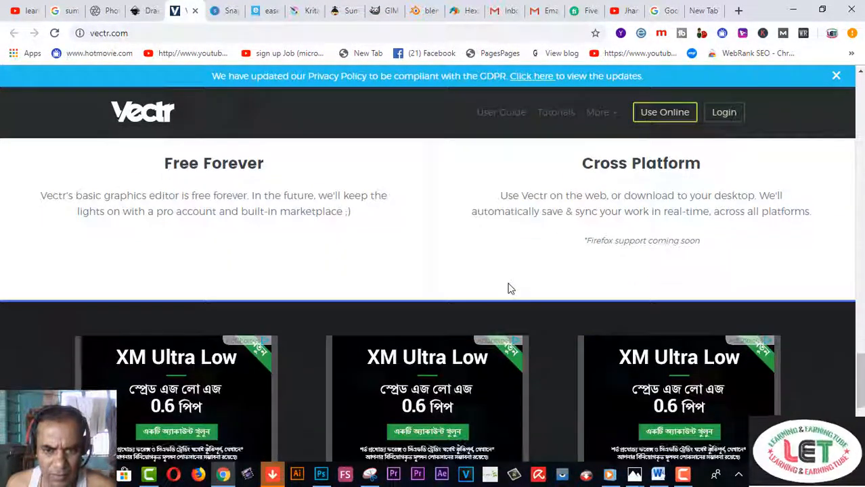
scroll(down, 3)
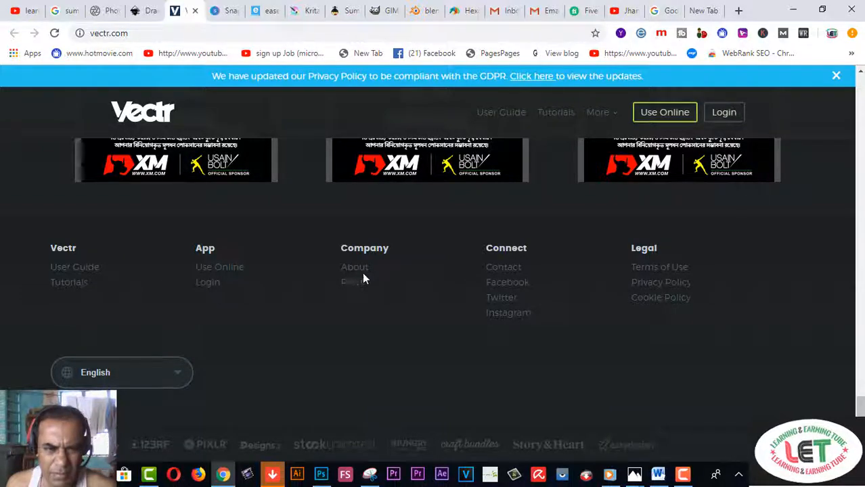
scroll(up, 3)
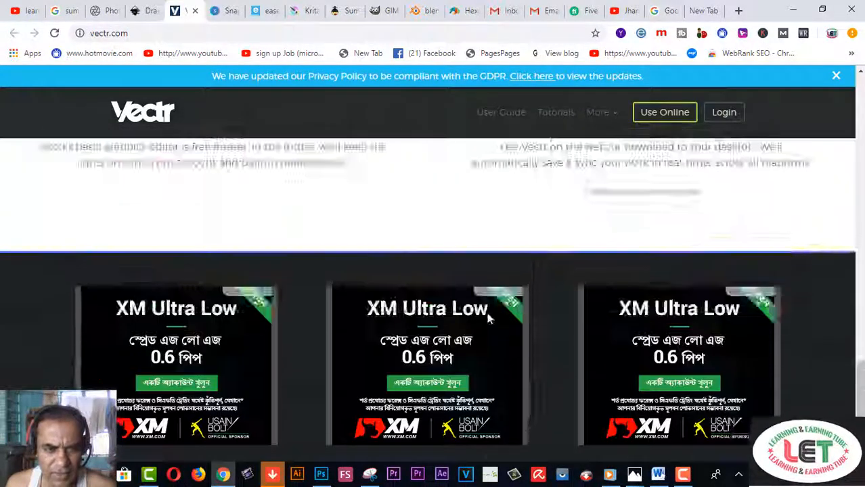
scroll(down, 3)
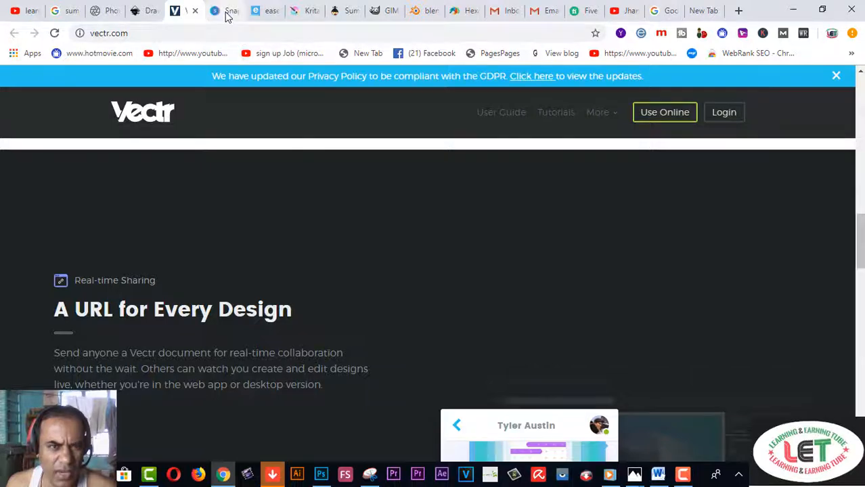
Switch to the Snappa site and scroll down to its pre-made templates section.
click(227, 11)
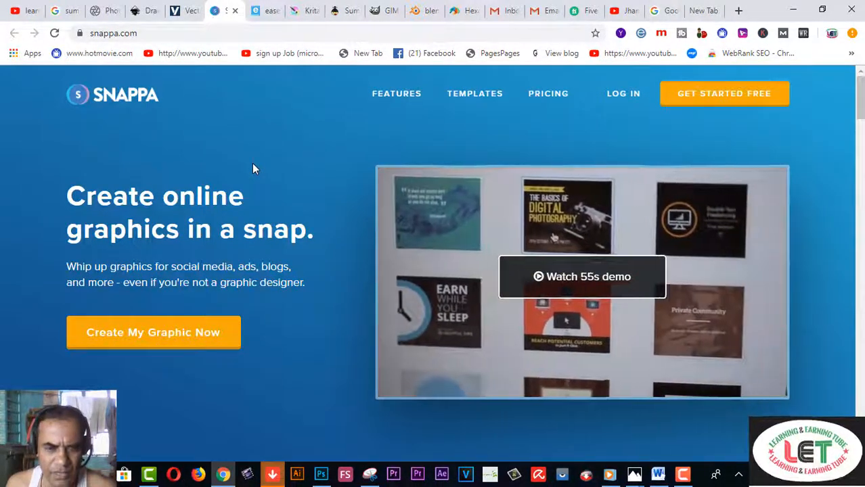
scroll(down, 3)
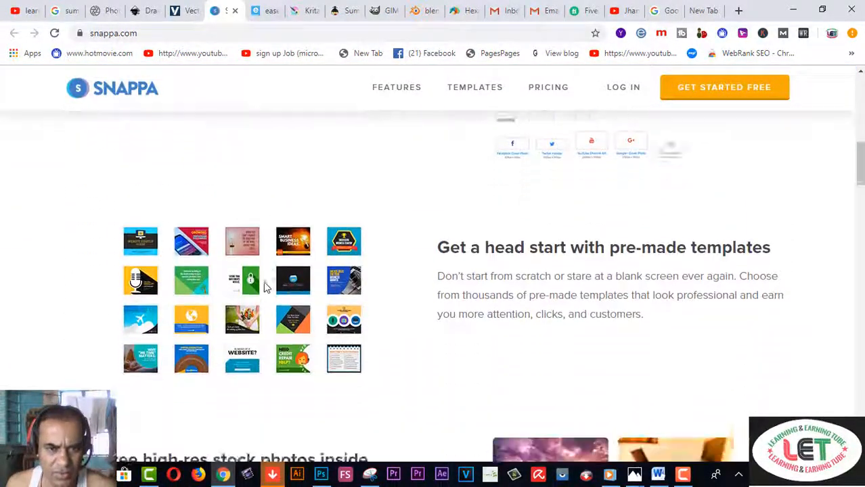
scroll(down, 3)
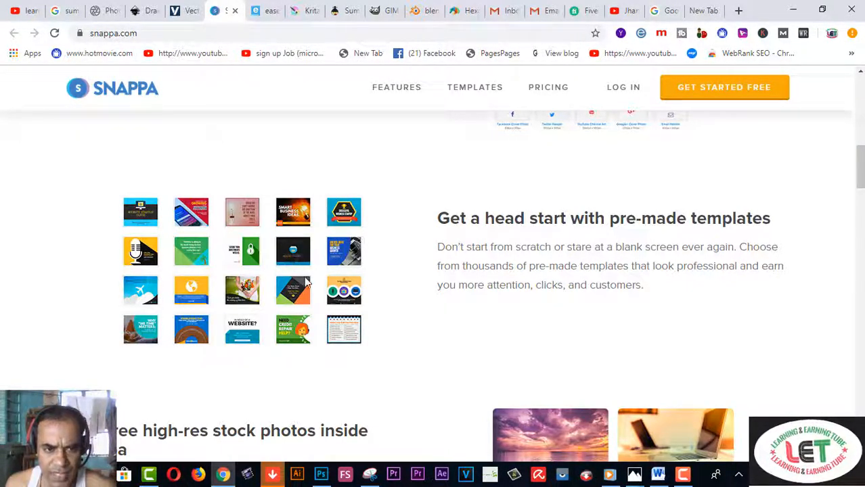
mouse_move(354, 301)
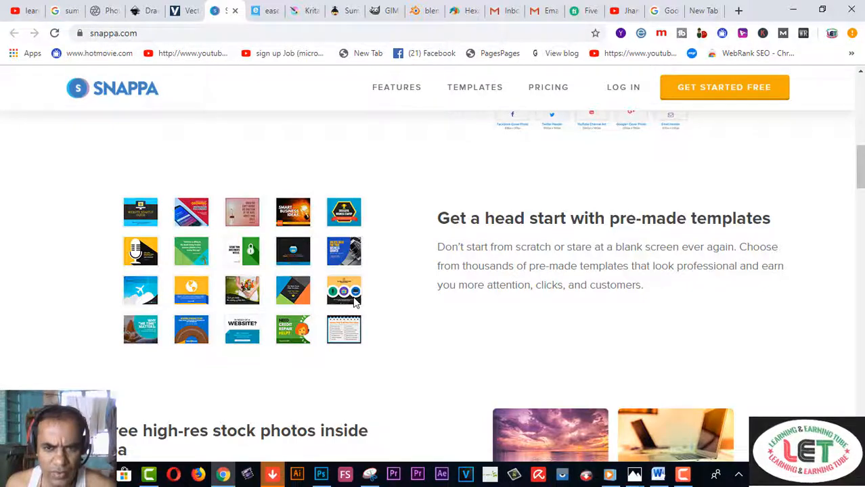
scroll(down, 3)
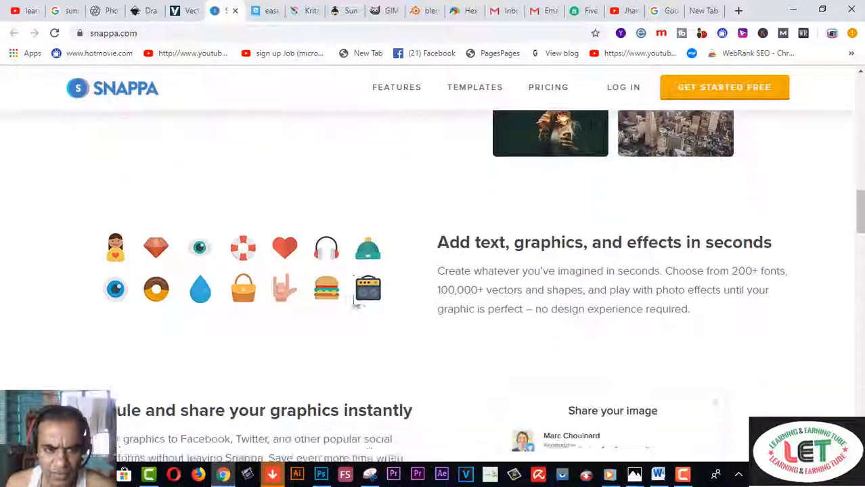
scroll(down, 3)
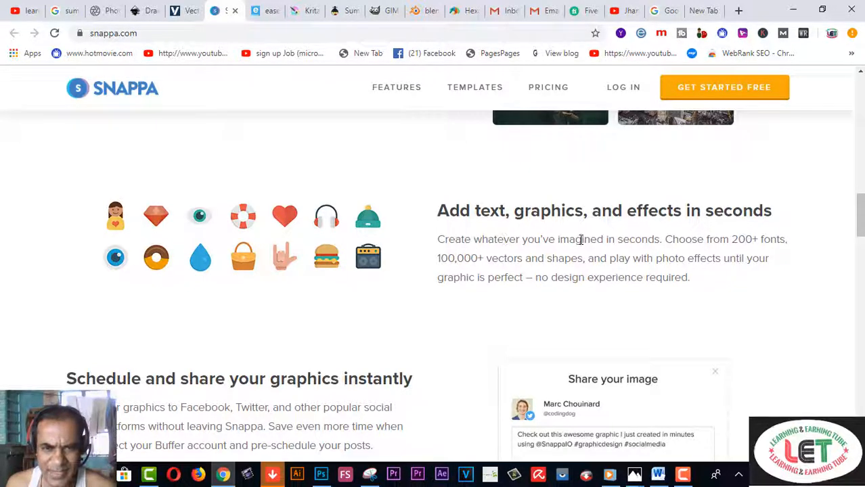
scroll(down, 3)
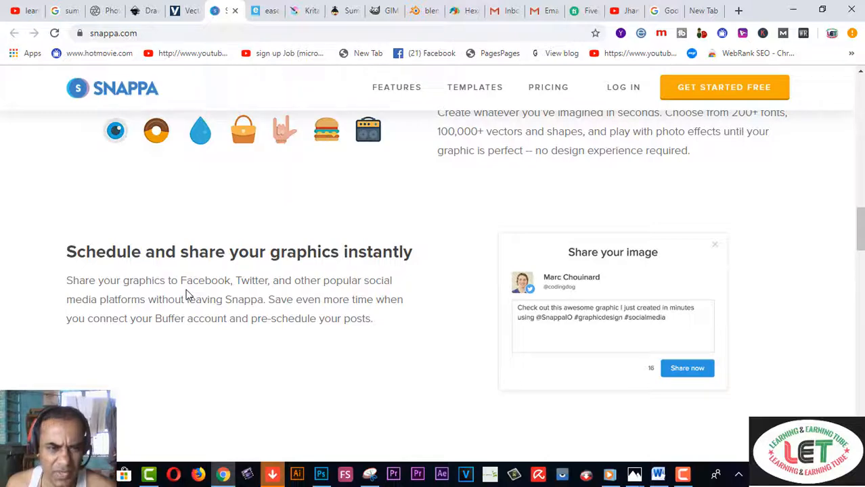
scroll(down, 3)
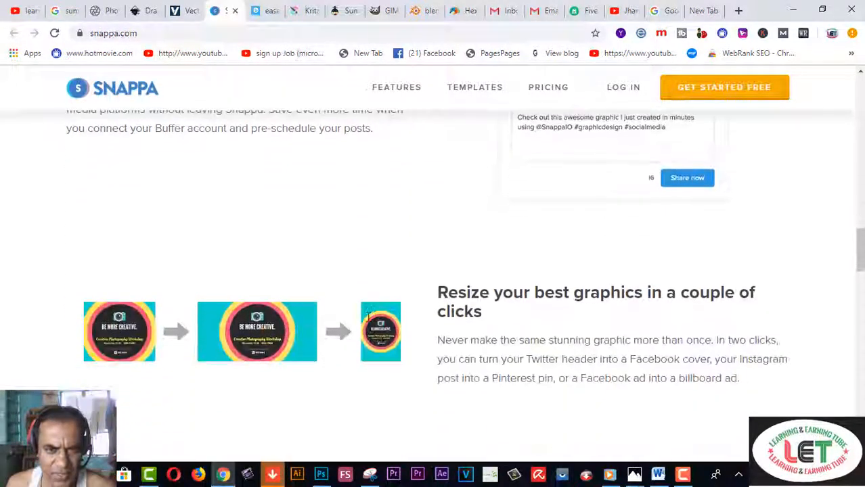
scroll(down, 3)
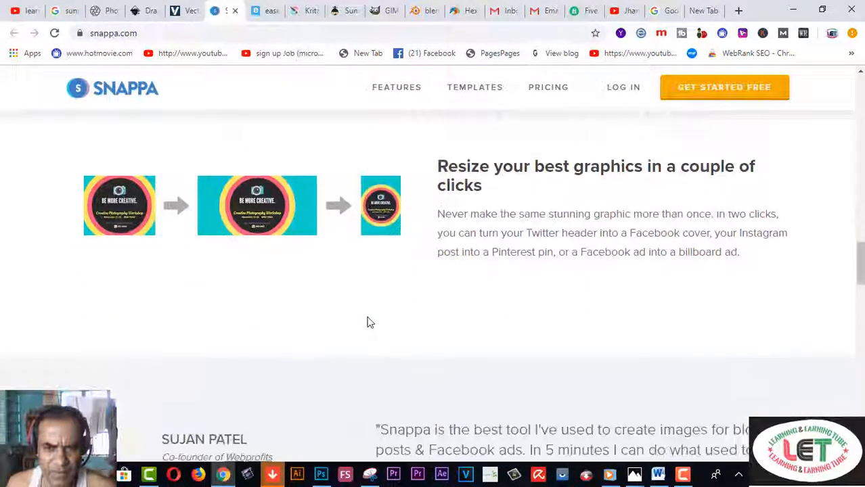
scroll(down, 3)
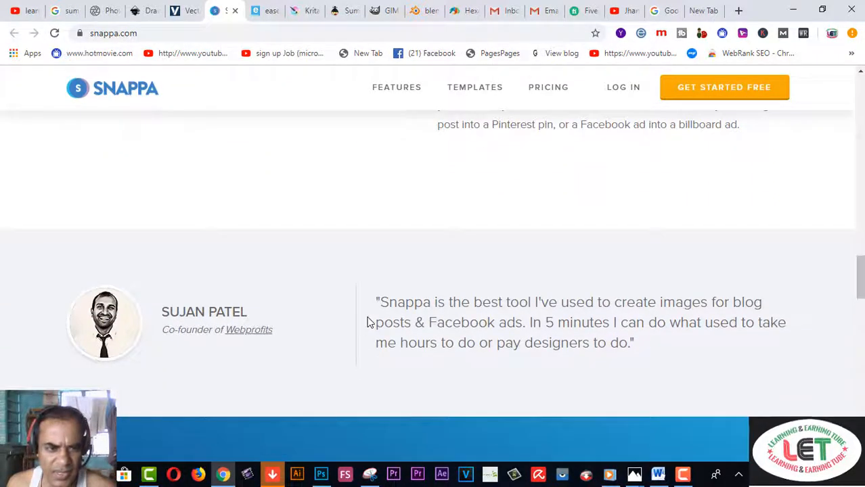
mouse_move(339, 331)
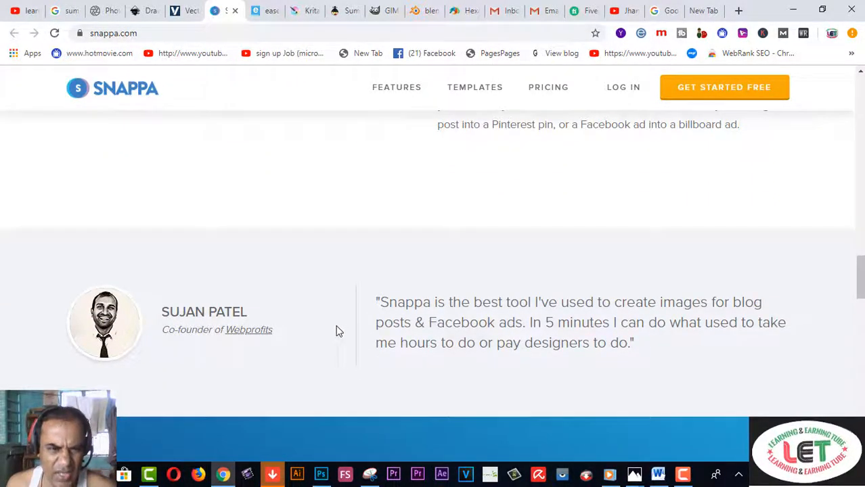
mouse_move(281, 335)
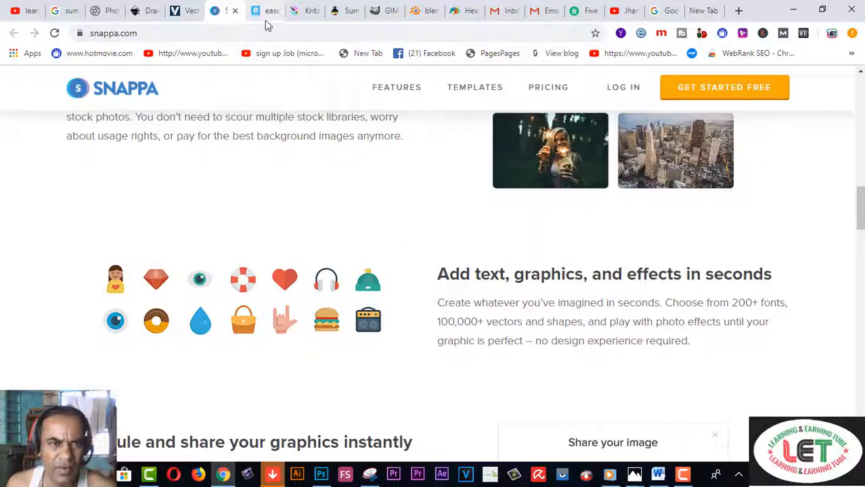
Switch to Easelly and scroll past the template samples to 'Here's how simple it is'.
click(265, 10)
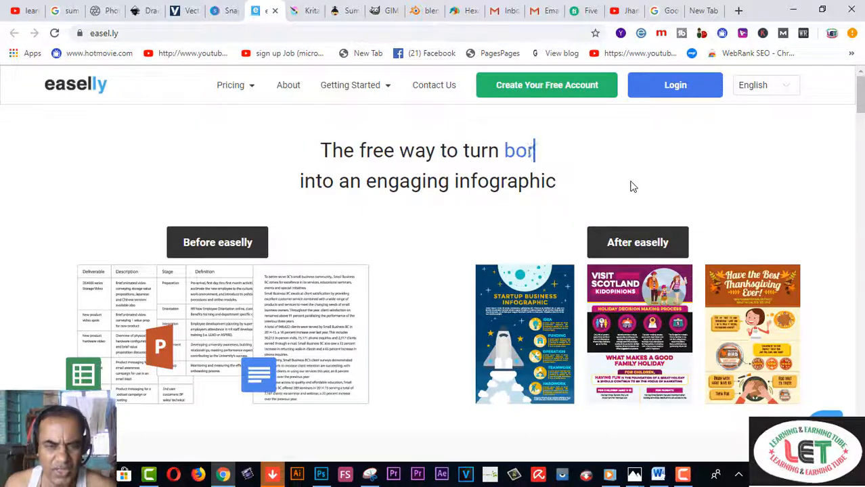
scroll(down, 3)
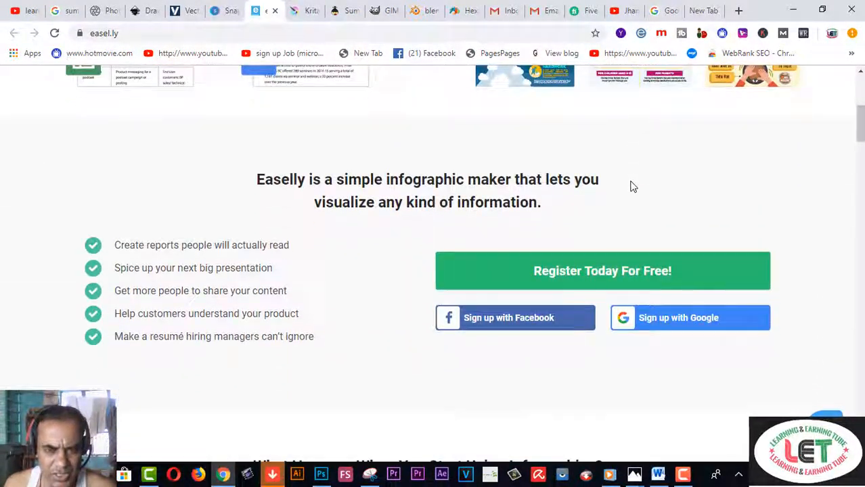
scroll(down, 3)
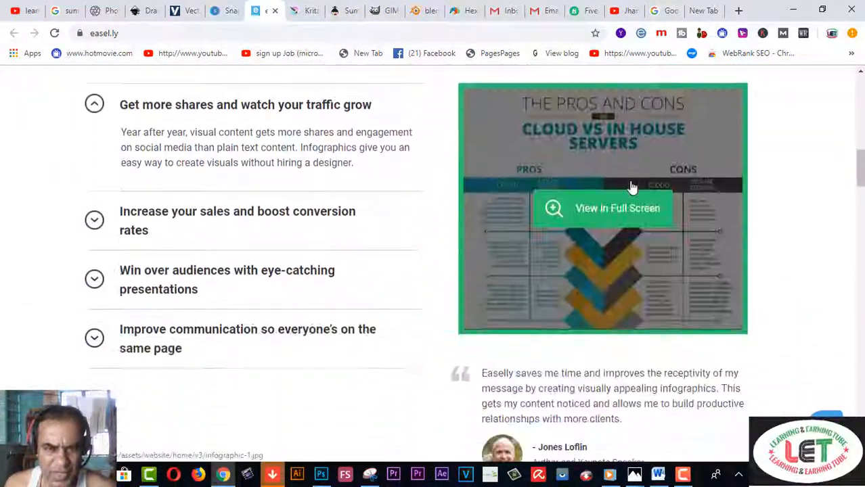
scroll(down, 3)
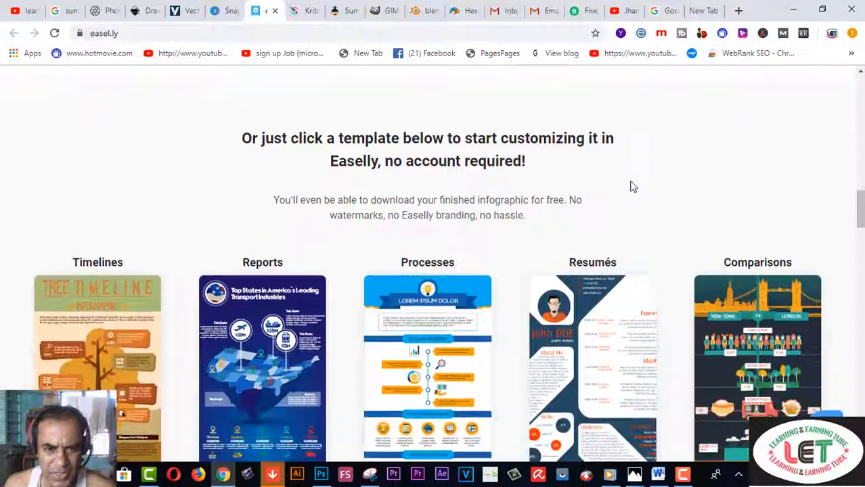
scroll(down, 3)
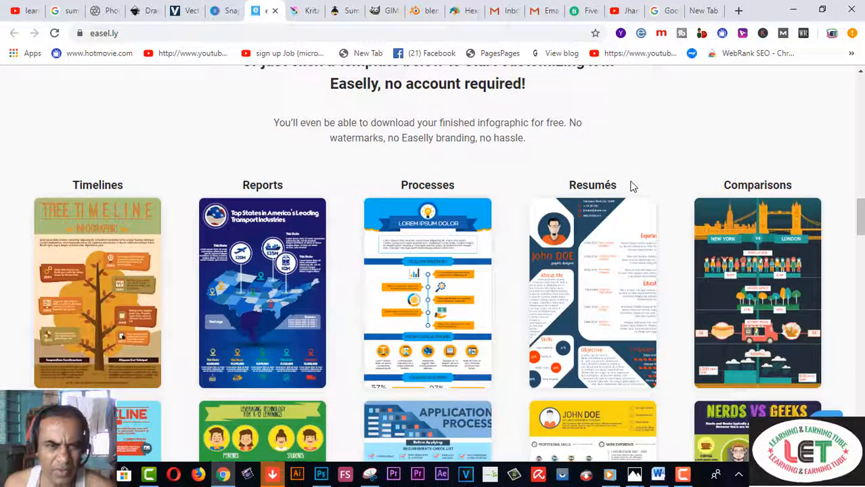
scroll(down, 3)
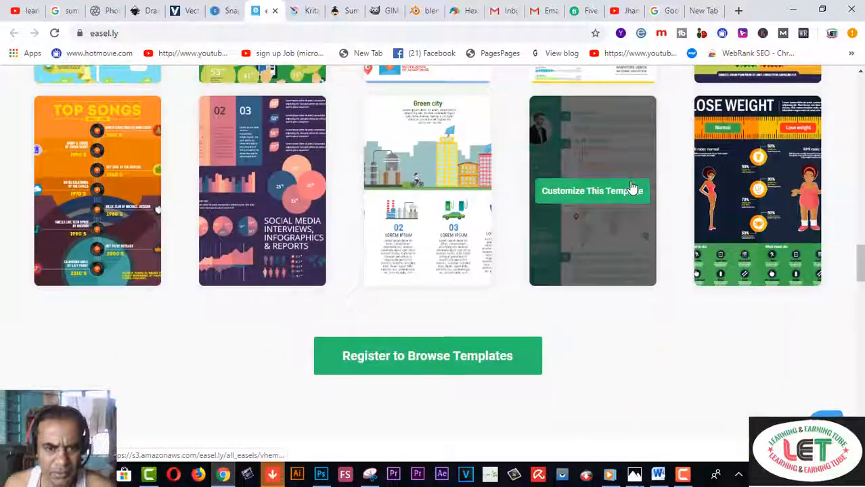
scroll(down, 3)
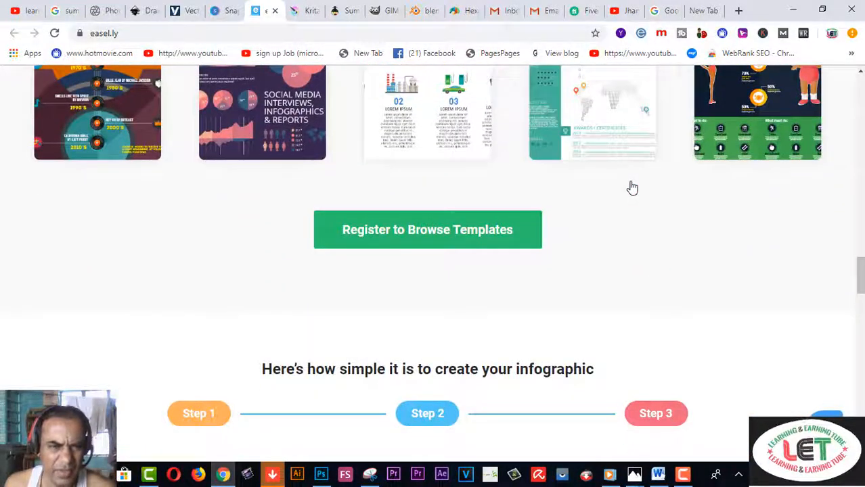
mouse_move(596, 273)
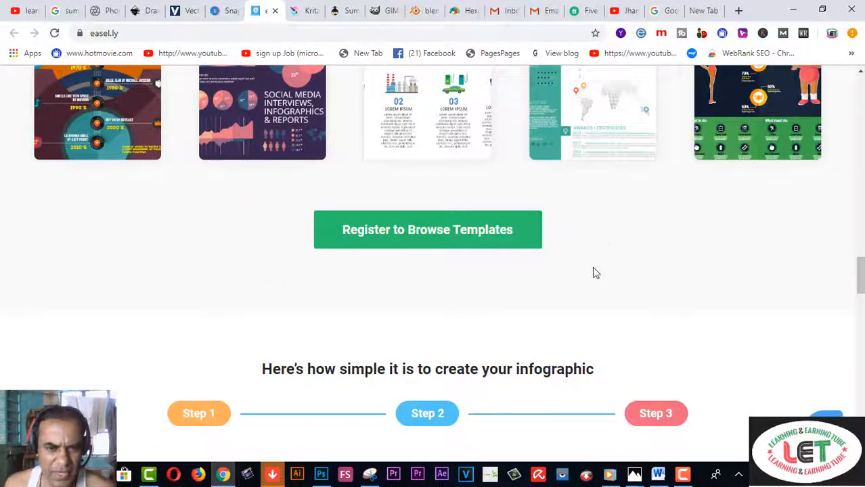
scroll(down, 3)
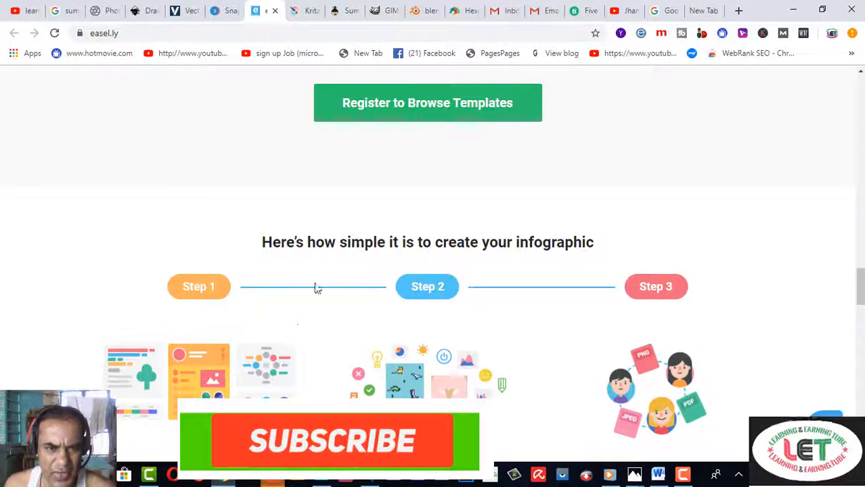
Scroll Easelly down through design team and sign-up sections, then back up to testimonials.
click(332, 441)
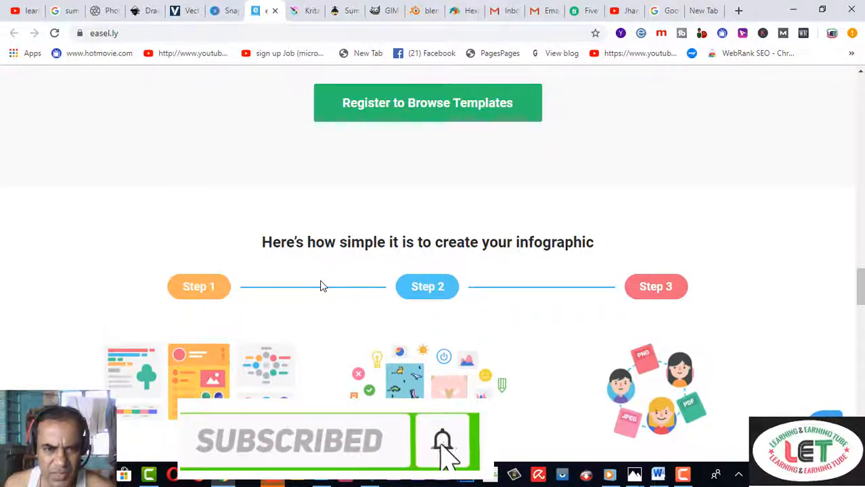
mouse_move(498, 314)
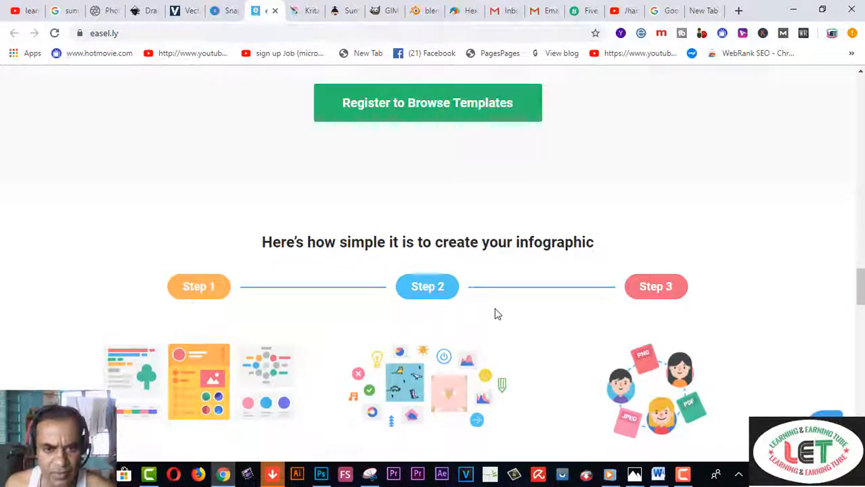
scroll(down, 3)
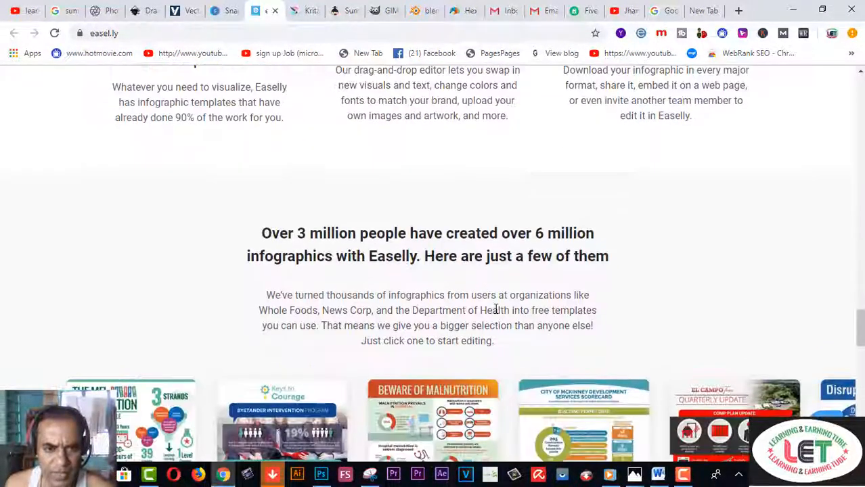
scroll(down, 3)
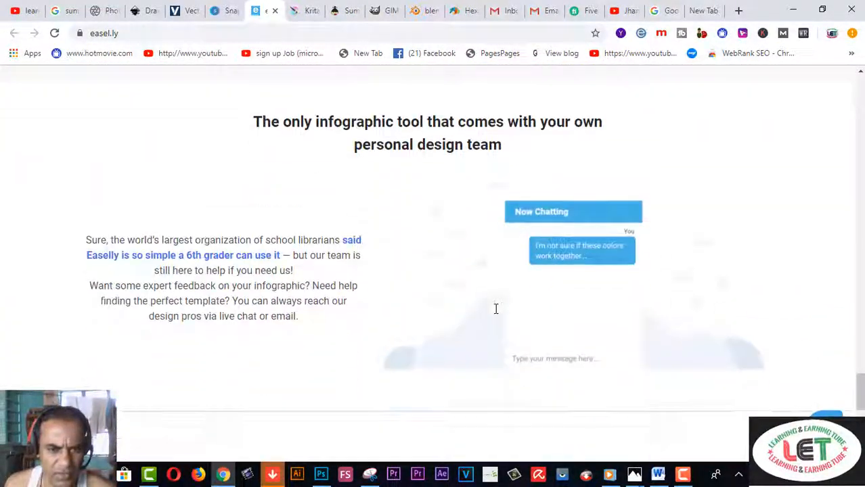
scroll(down, 3)
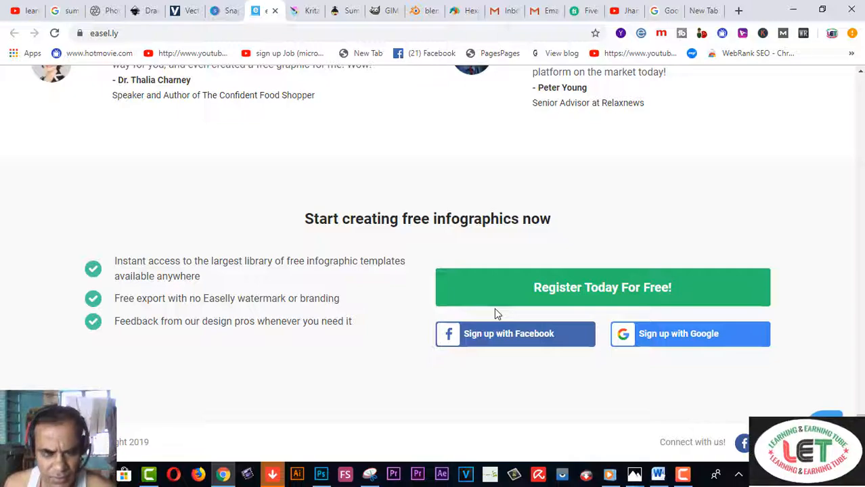
scroll(up, 3)
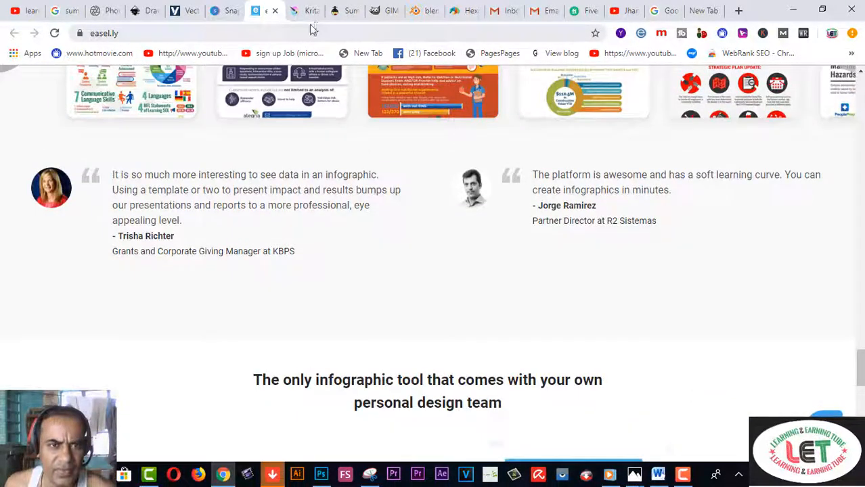
Switch to the Krita tab showing krita.org's Get Krita Now intro box.
click(301, 11)
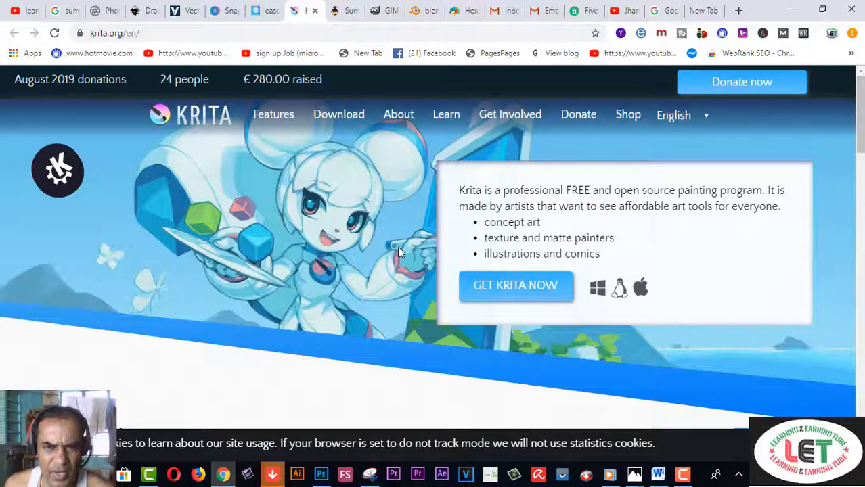
mouse_move(722, 263)
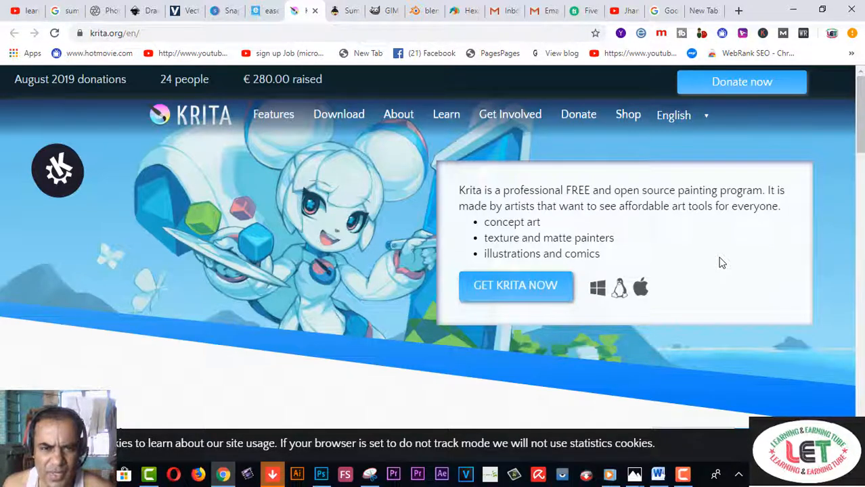
mouse_move(660, 275)
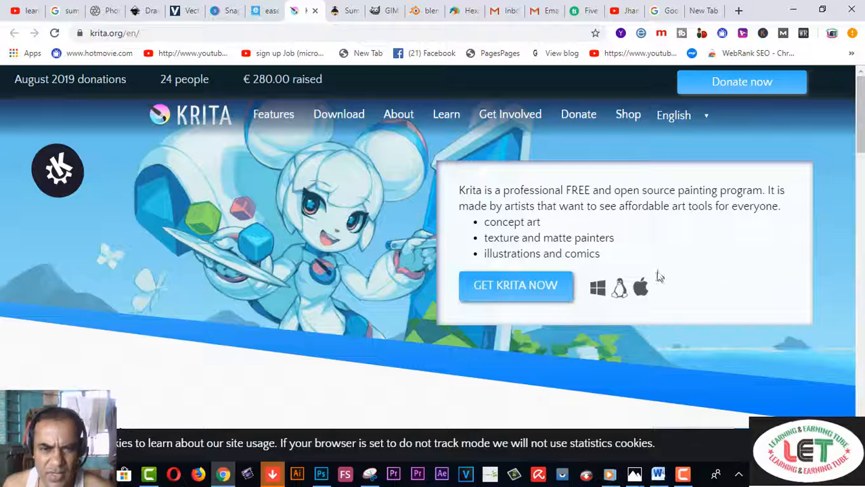
mouse_move(558, 304)
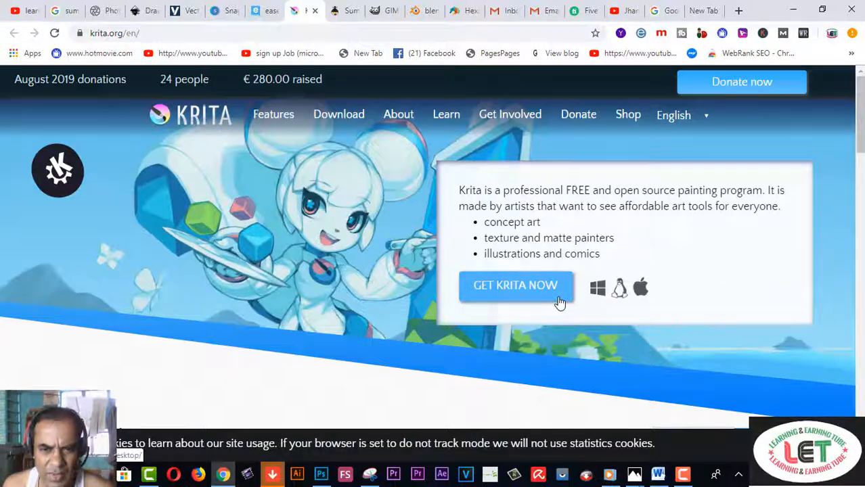
scroll(down, 3)
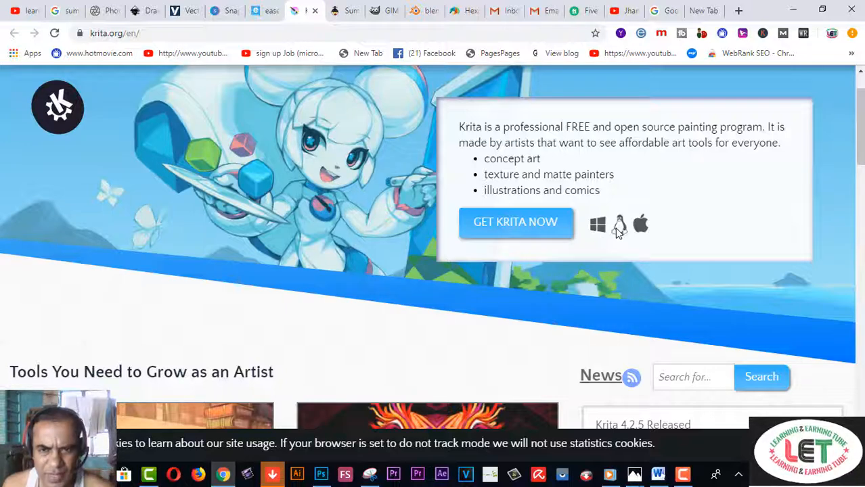
mouse_move(707, 260)
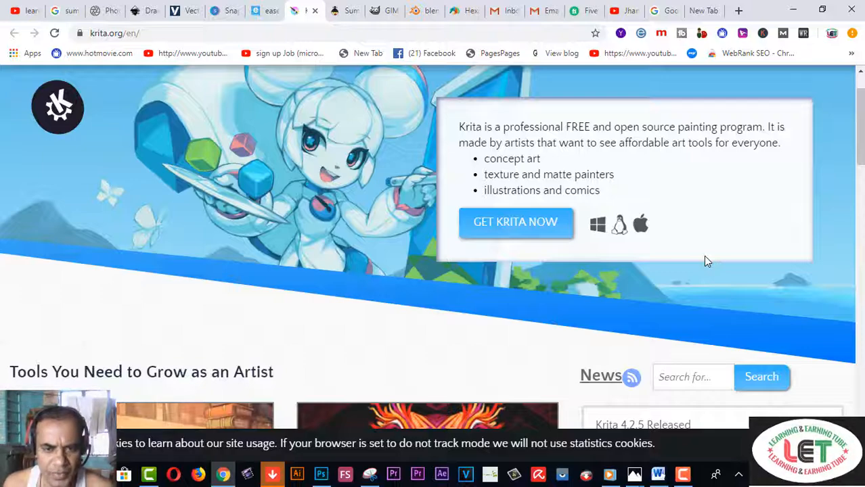
scroll(down, 3)
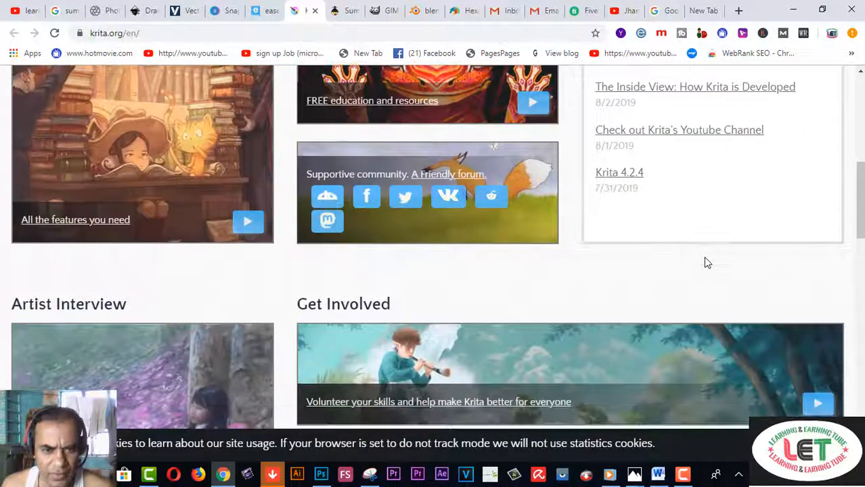
scroll(down, 3)
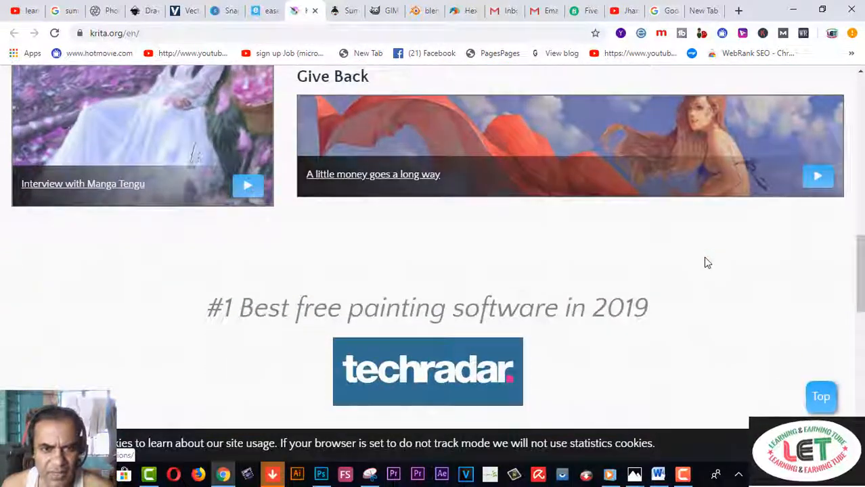
scroll(down, 3)
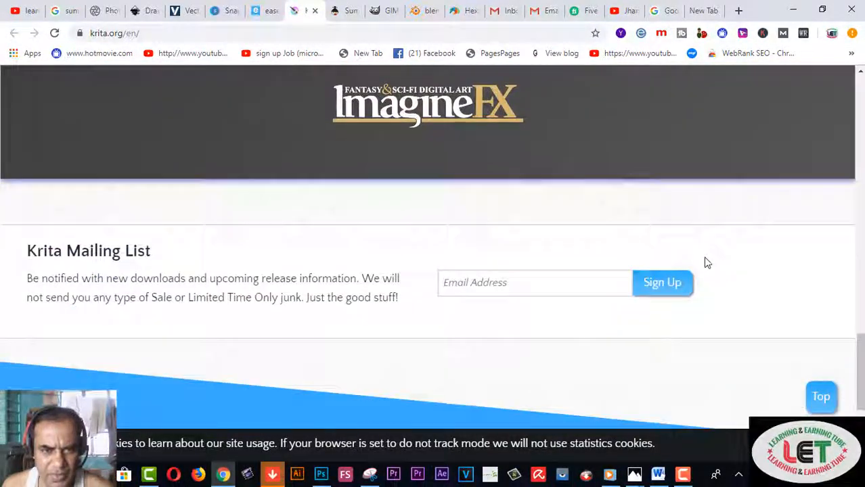
scroll(down, 3)
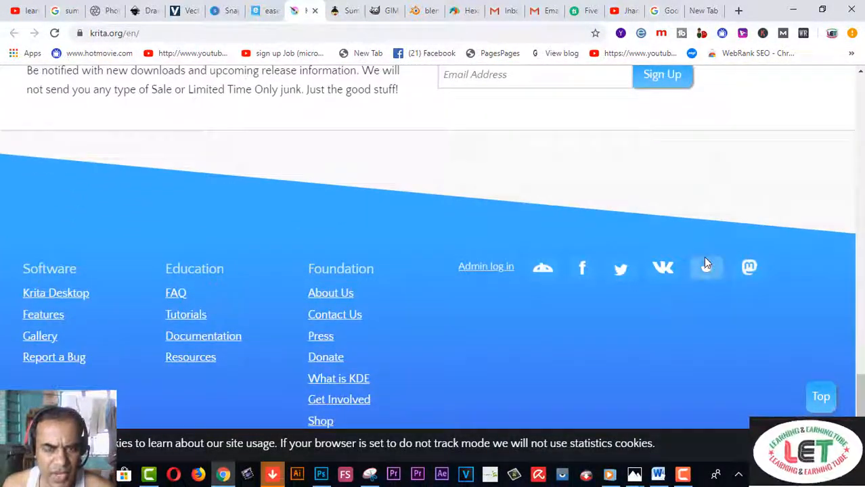
scroll(up, 3)
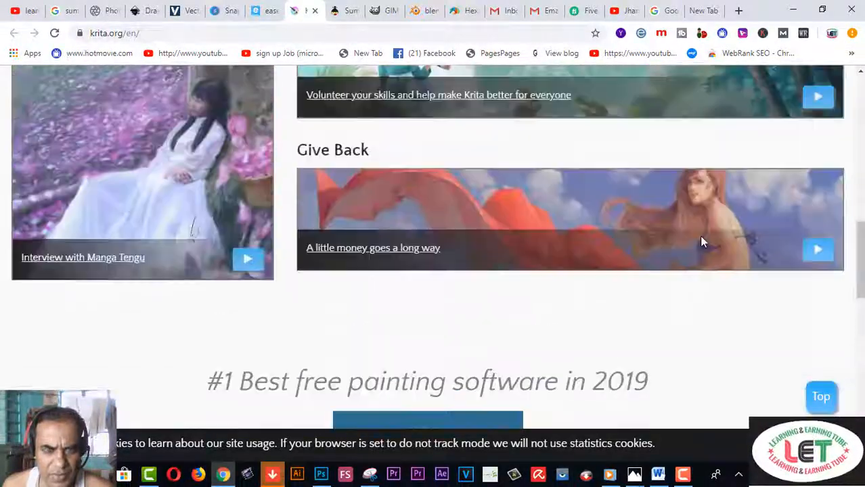
scroll(up, 3)
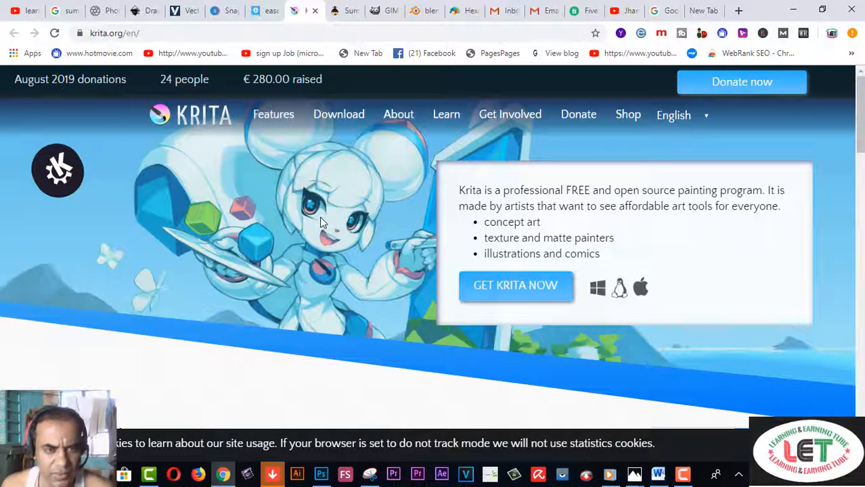
Switch to SumoPaint and scroll past the editor preview and Unique Features to Sumo Pro.
click(334, 10)
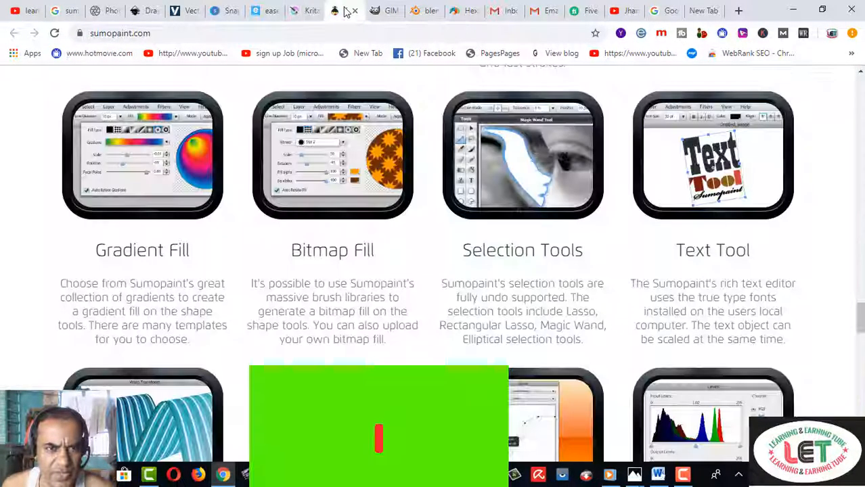
scroll(down, 3)
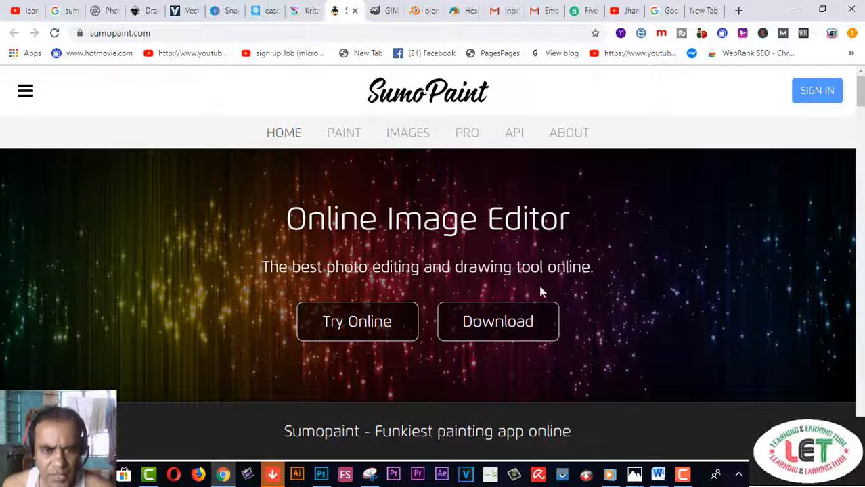
scroll(down, 3)
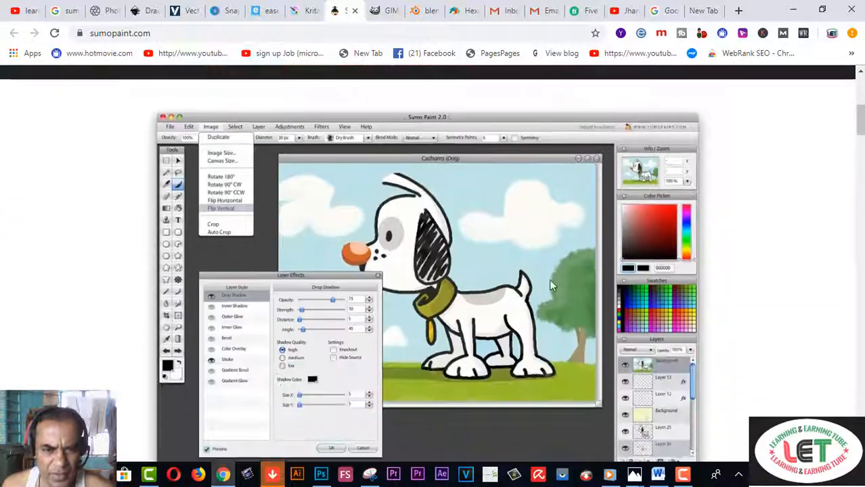
scroll(down, 3)
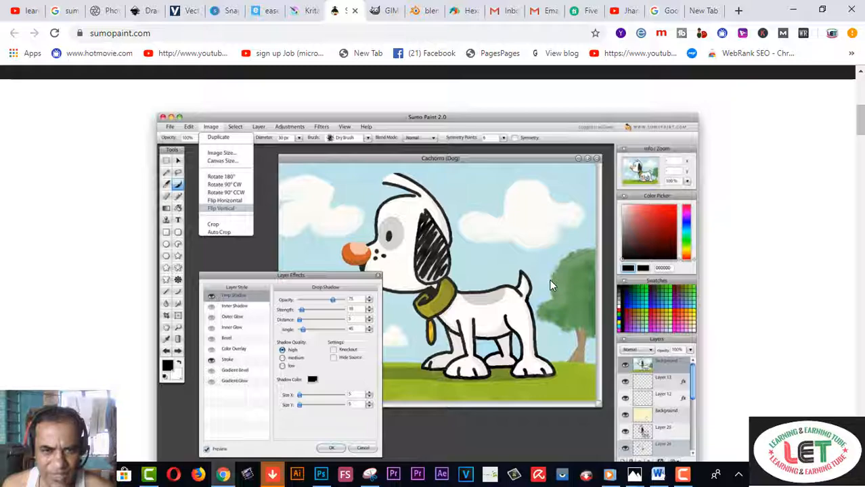
scroll(down, 3)
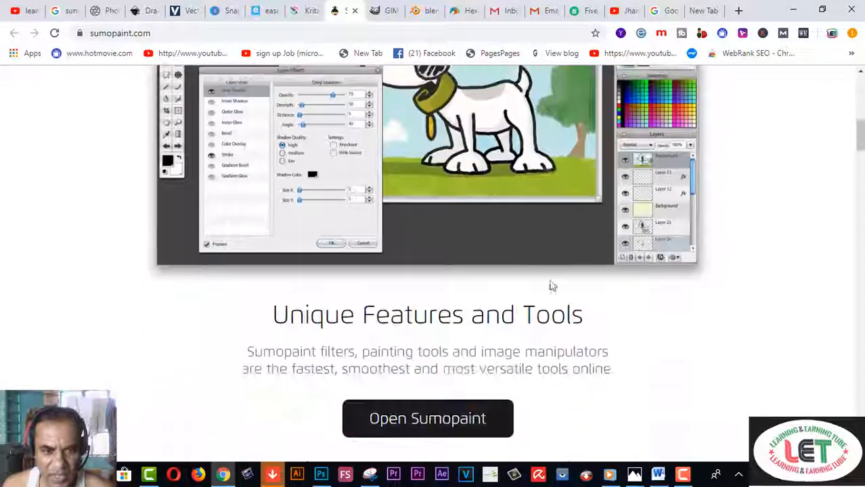
scroll(down, 3)
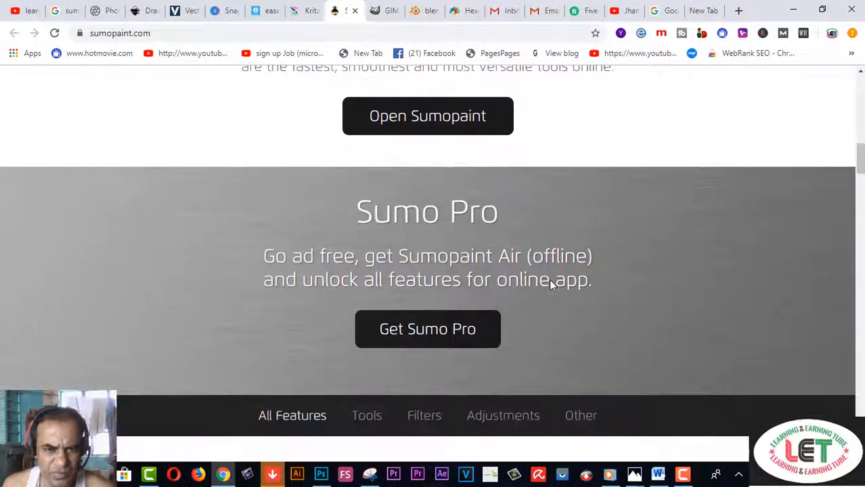
scroll(down, 3)
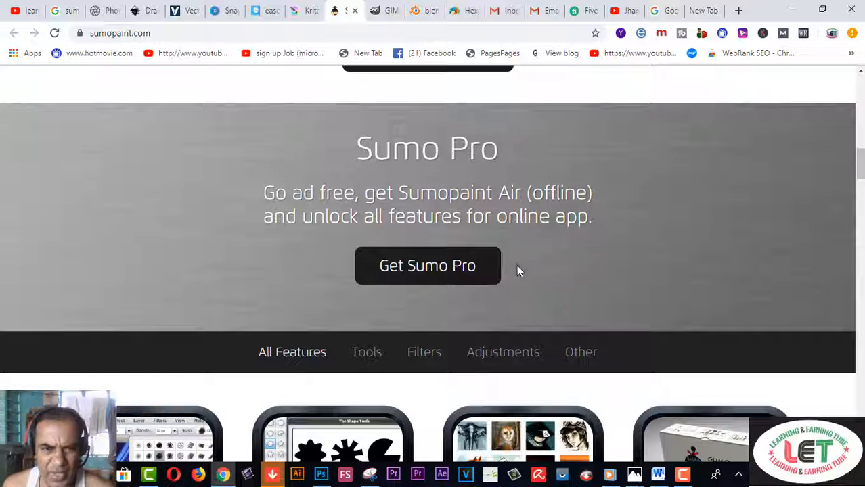
mouse_move(423, 270)
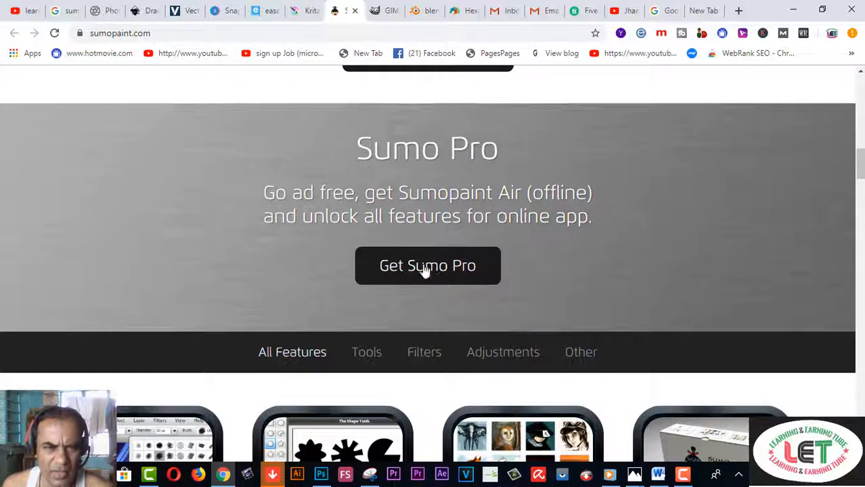
scroll(down, 3)
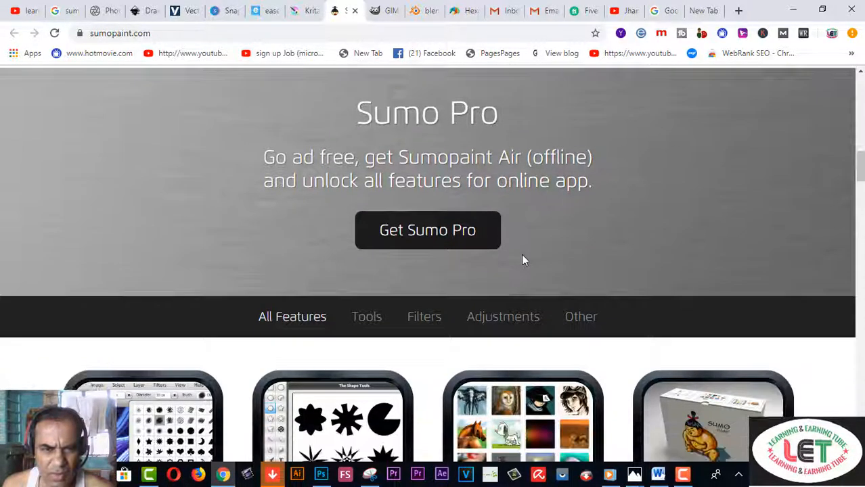
scroll(down, 3)
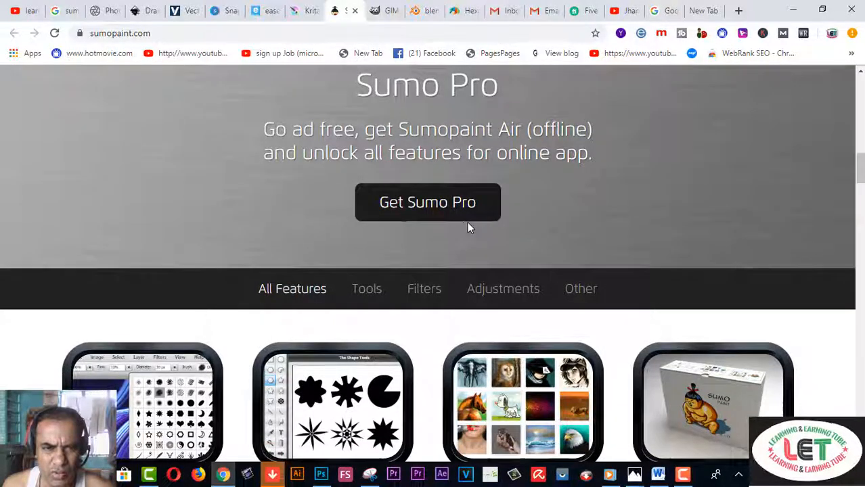
Scroll the SumoPaint features grid past Cylinder Designer and Crystallize to the copyright footer.
scroll(down, 3)
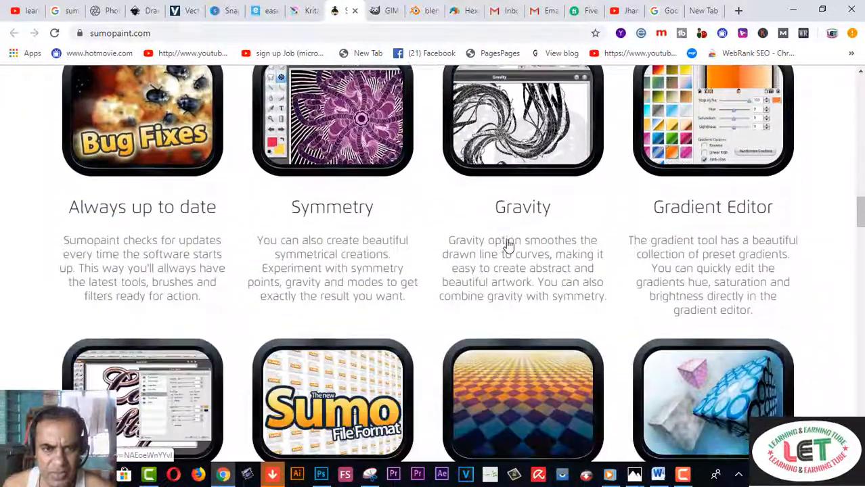
scroll(down, 3)
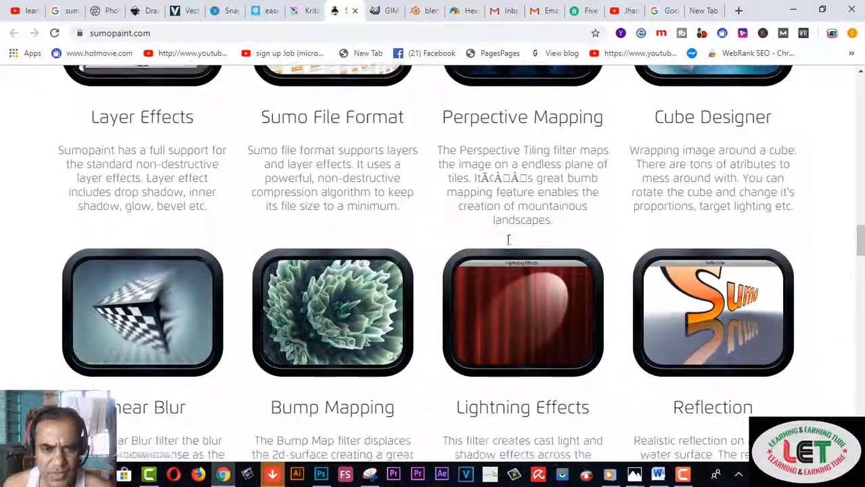
scroll(down, 3)
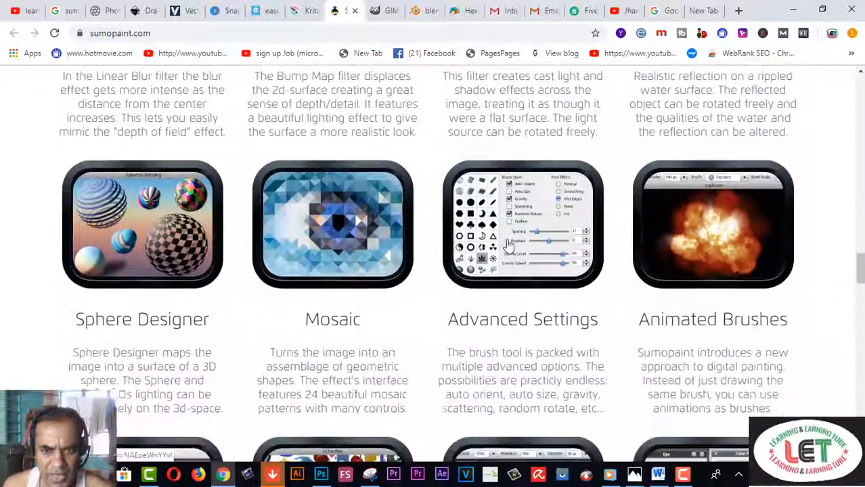
scroll(down, 3)
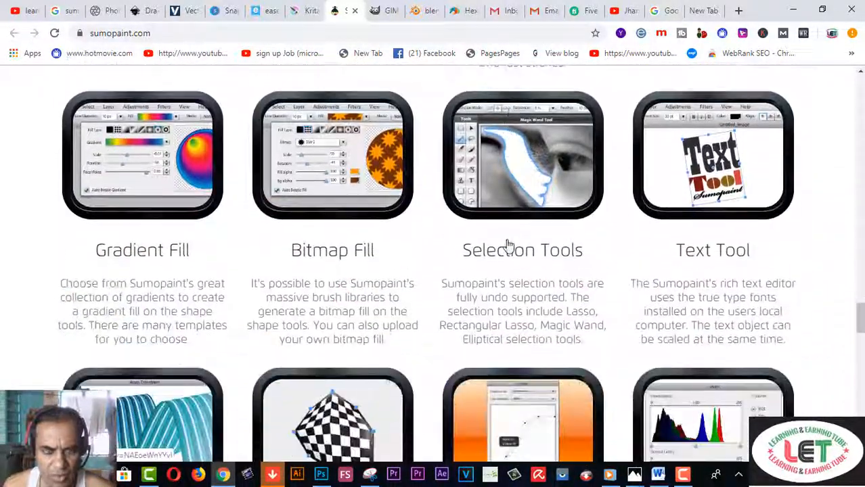
scroll(down, 3)
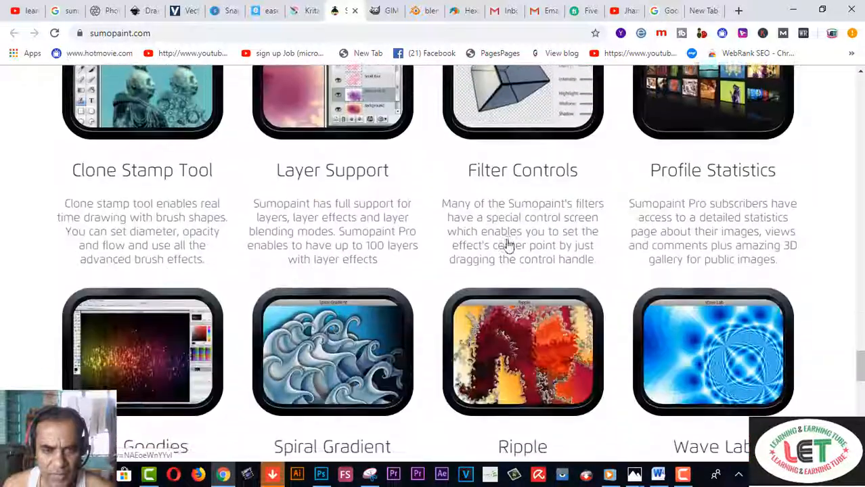
scroll(down, 3)
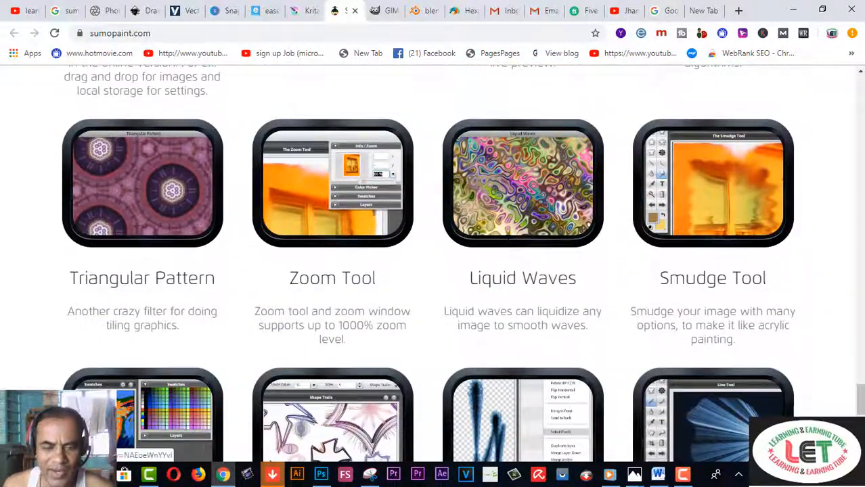
scroll(down, 3)
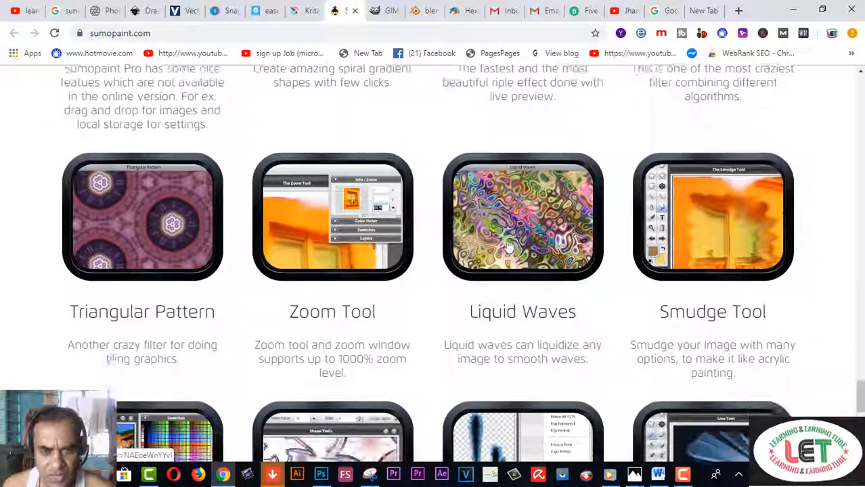
scroll(down, 3)
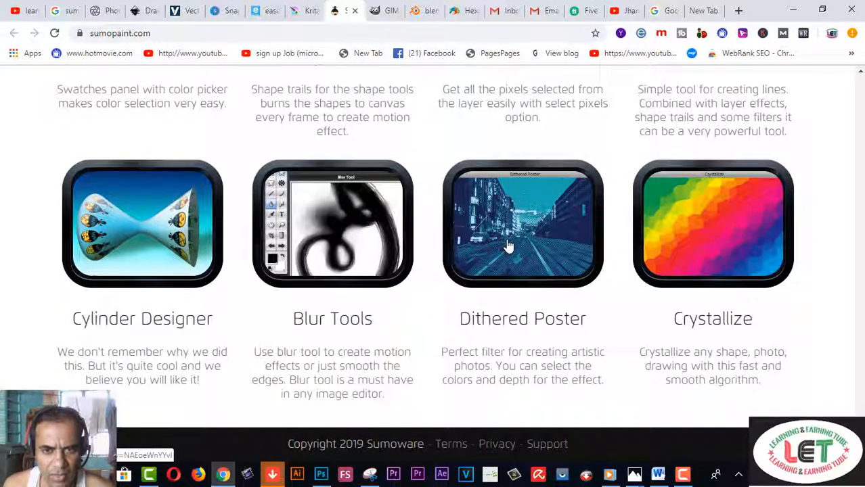
scroll(down, 3)
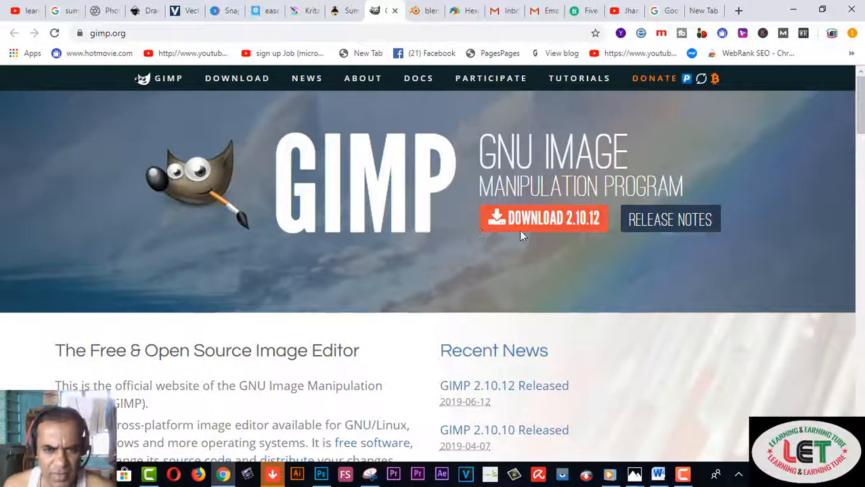
mouse_move(555, 225)
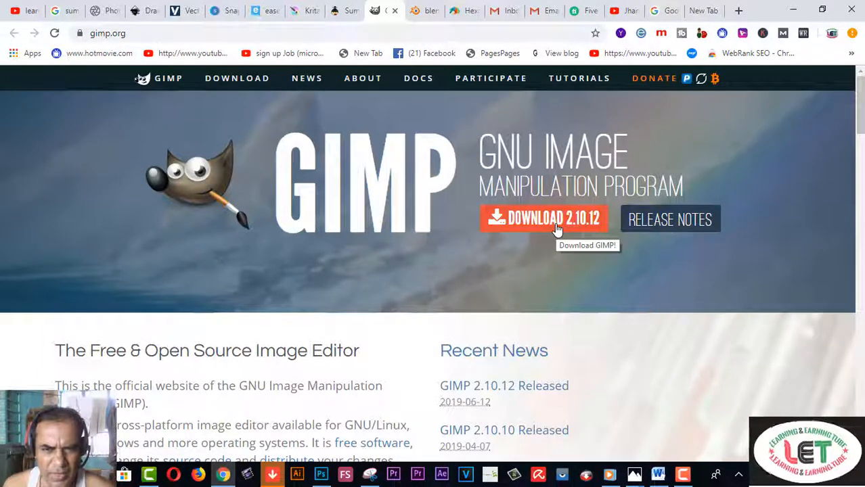
Scroll GIMP's home page past its introduction and news to High Quality Photo Manipulation.
scroll(down, 3)
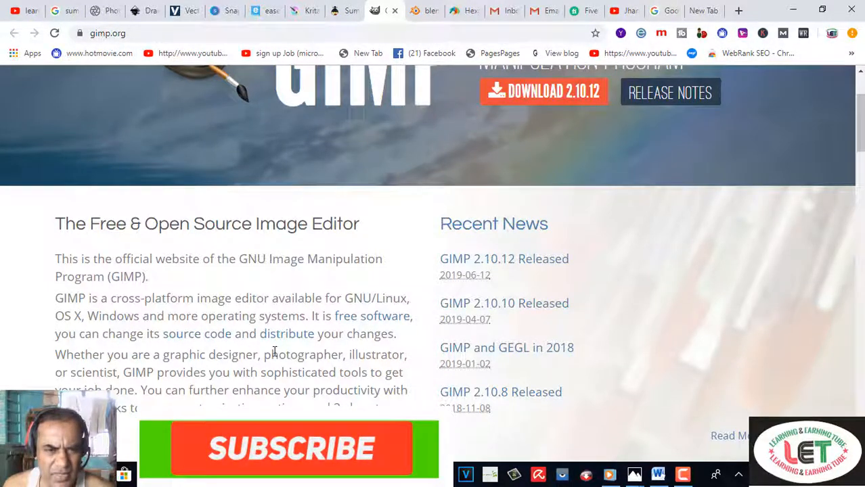
click(288, 449)
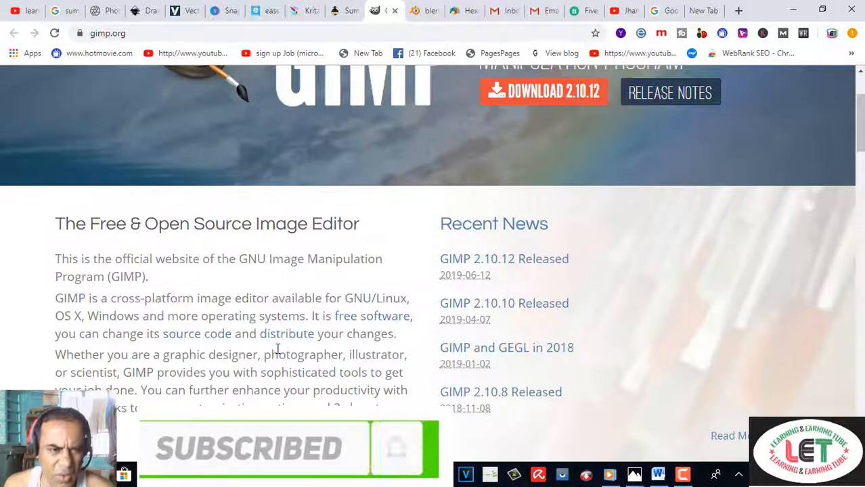
scroll(down, 3)
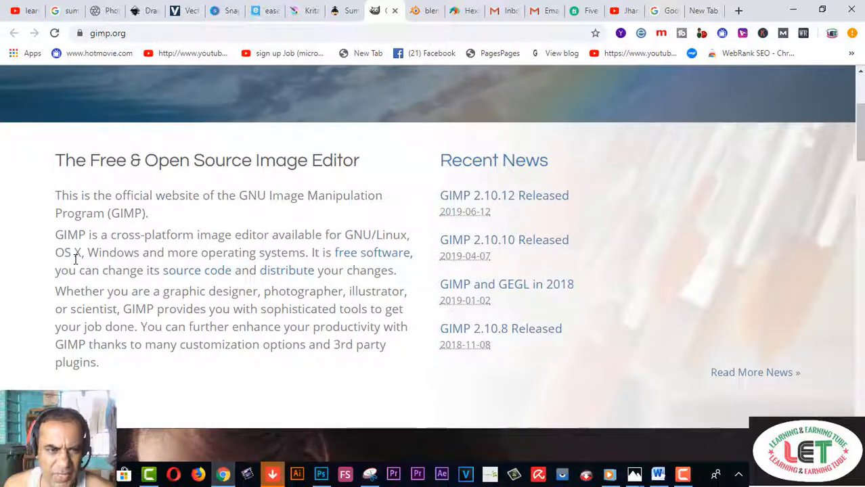
mouse_move(265, 272)
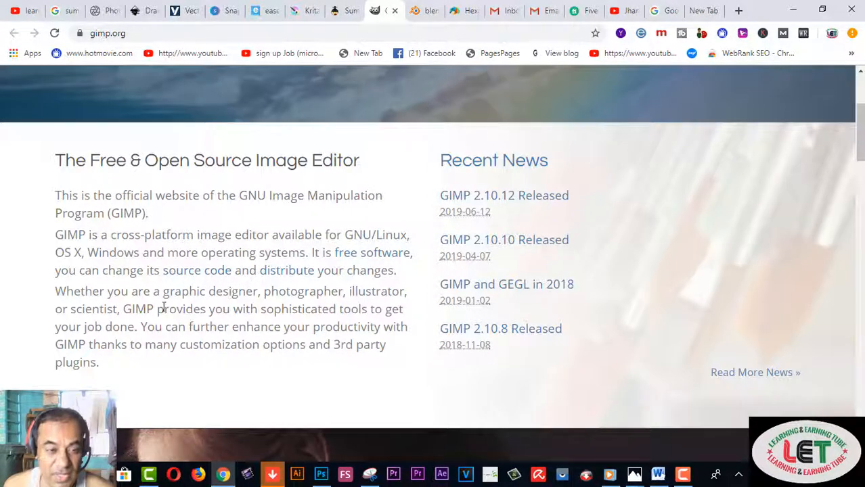
mouse_move(121, 313)
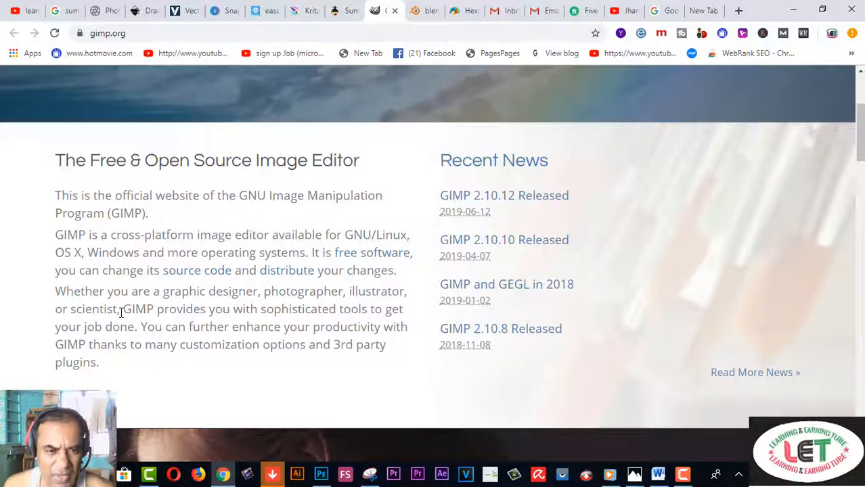
scroll(down, 3)
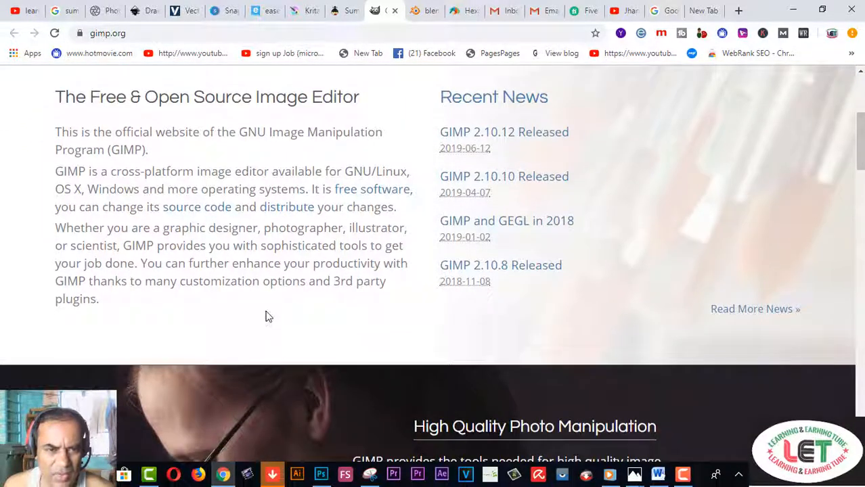
mouse_move(117, 266)
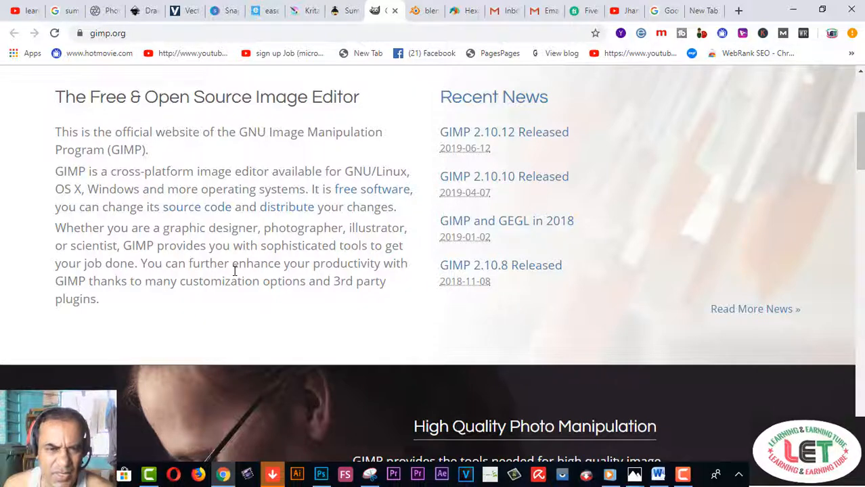
mouse_move(100, 280)
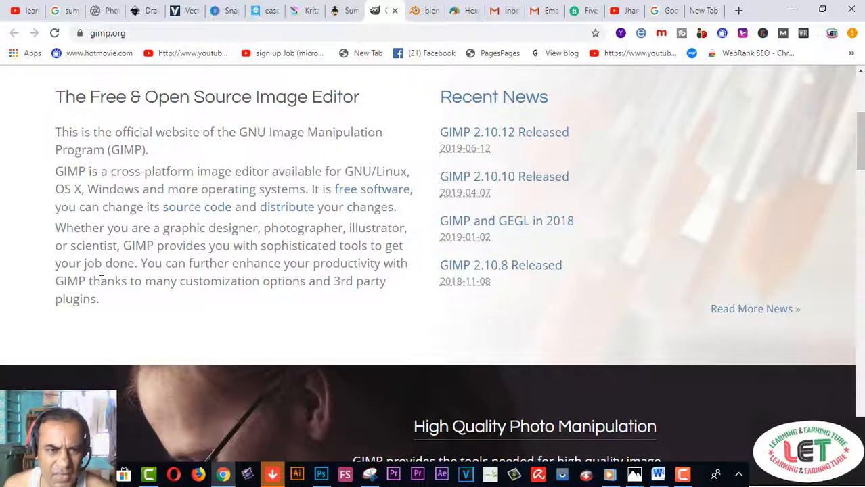
mouse_move(152, 278)
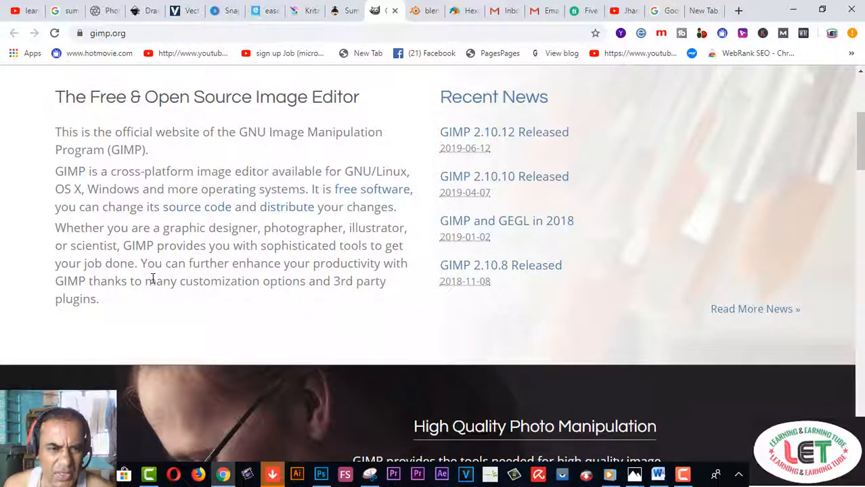
mouse_move(236, 278)
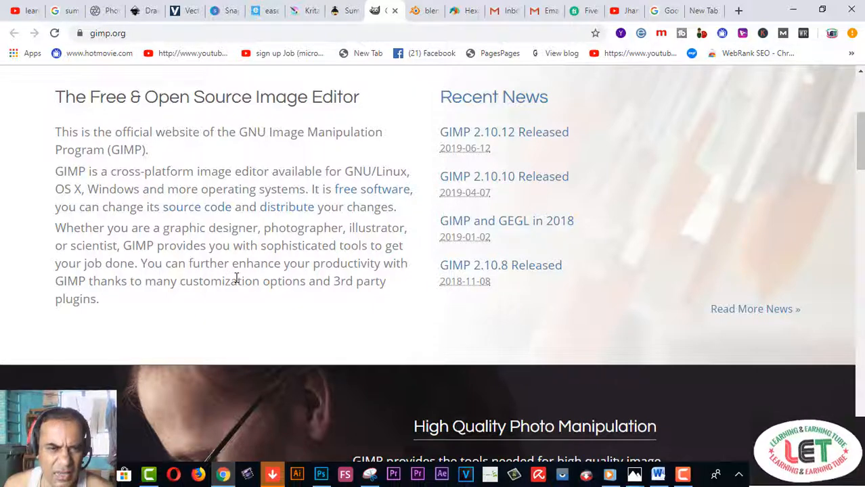
mouse_move(152, 306)
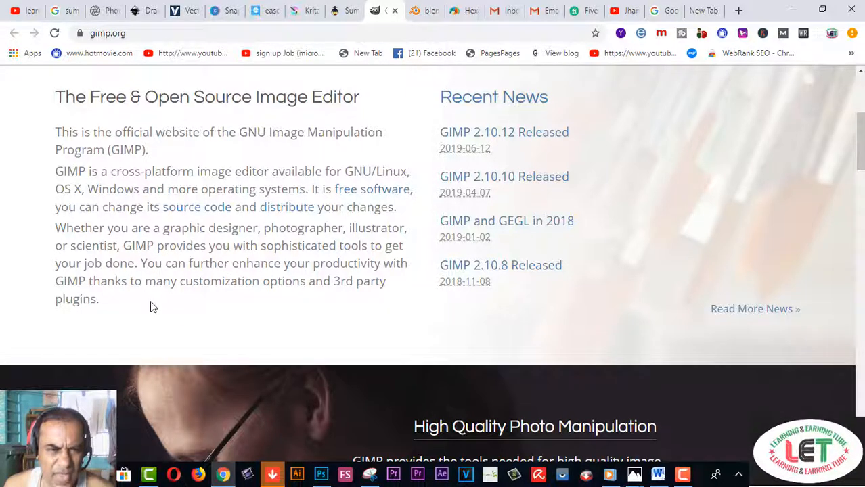
mouse_move(200, 305)
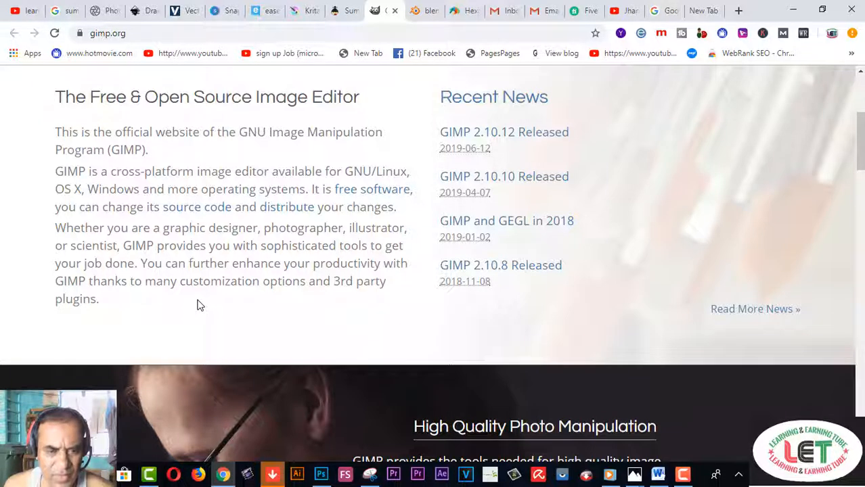
Scroll gimp.org's feature sections down to the footer, then switch to the Blender tab.
scroll(down, 3)
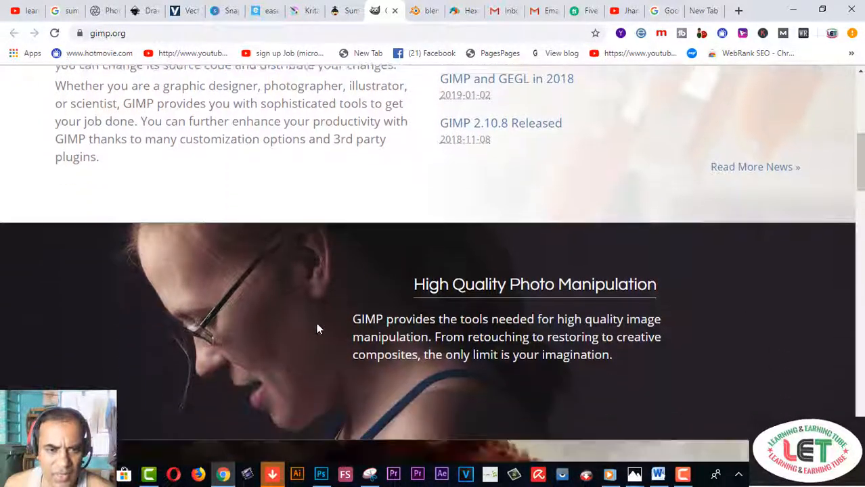
scroll(down, 3)
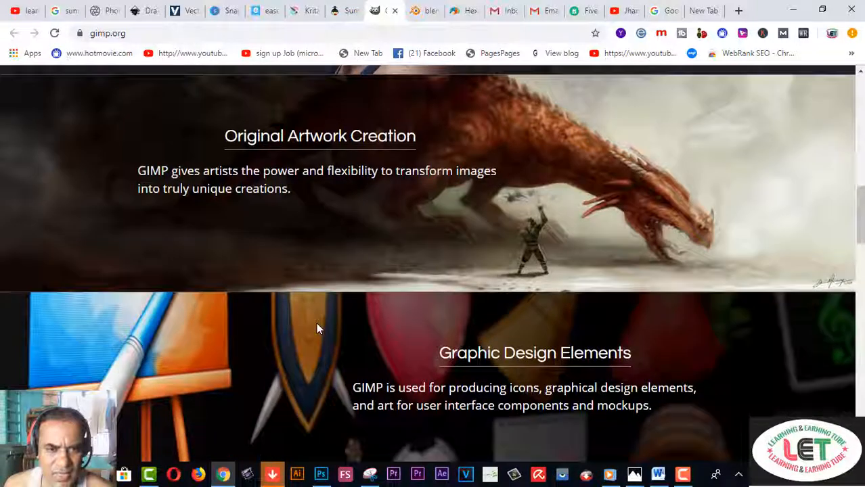
scroll(down, 3)
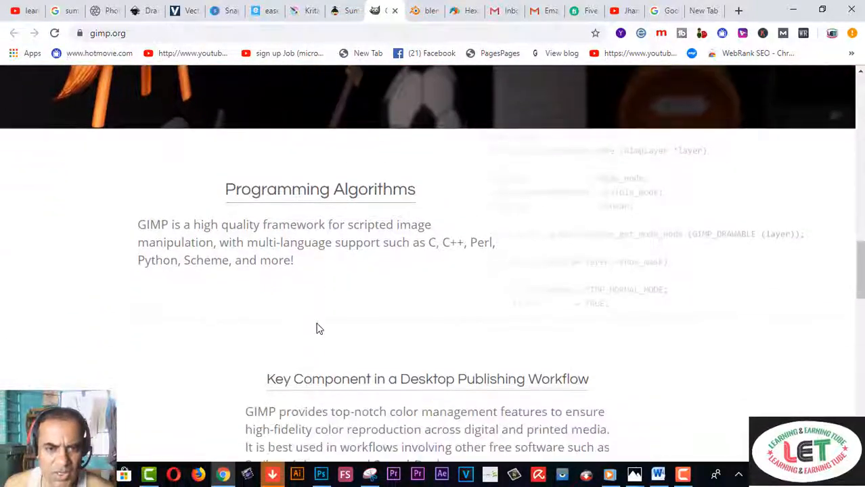
scroll(down, 3)
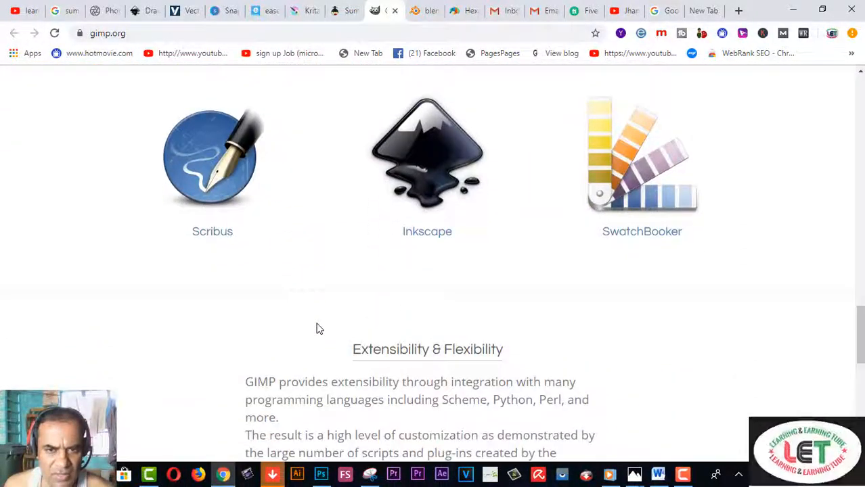
scroll(down, 3)
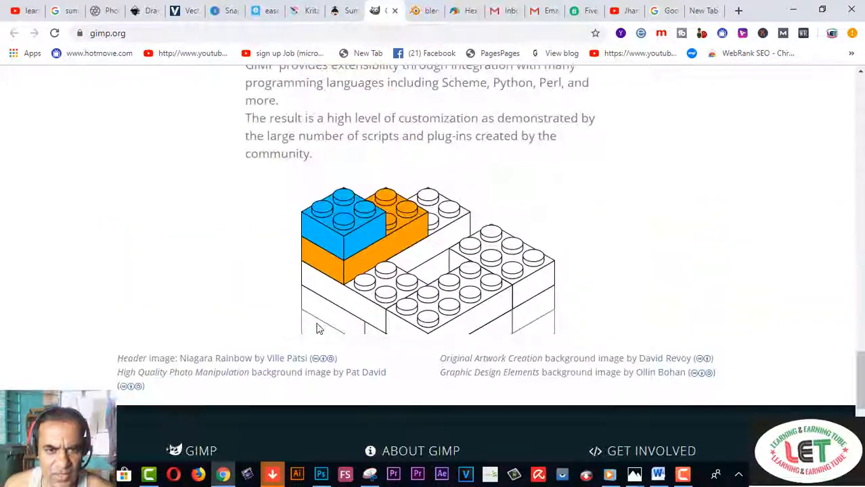
scroll(down, 3)
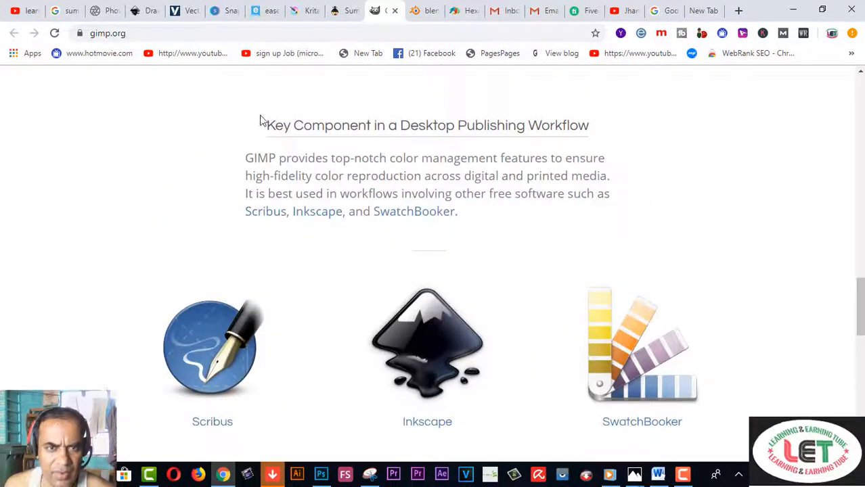
click(426, 10)
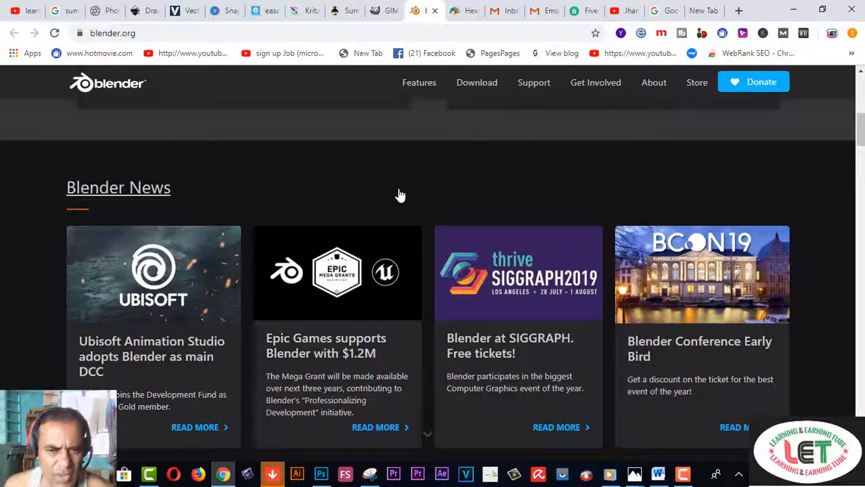
mouse_move(407, 184)
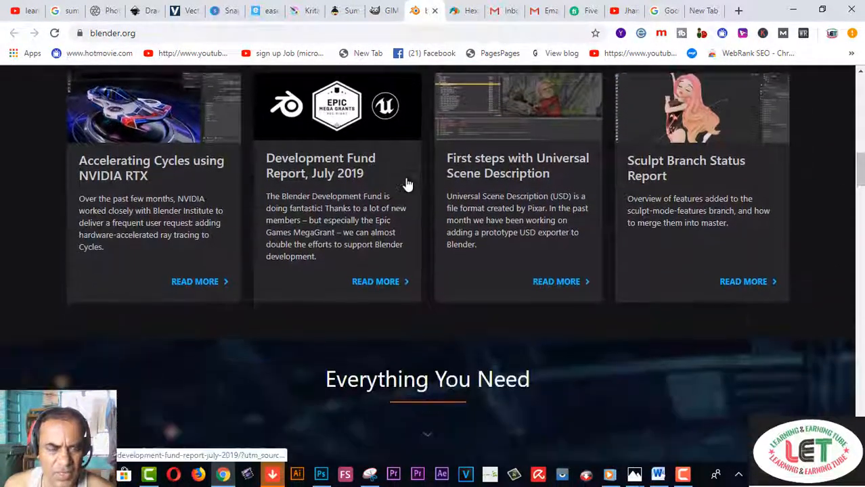
Scroll blender.org past the news, Cycles and VFX sections to Animation & Rigging.
scroll(down, 3)
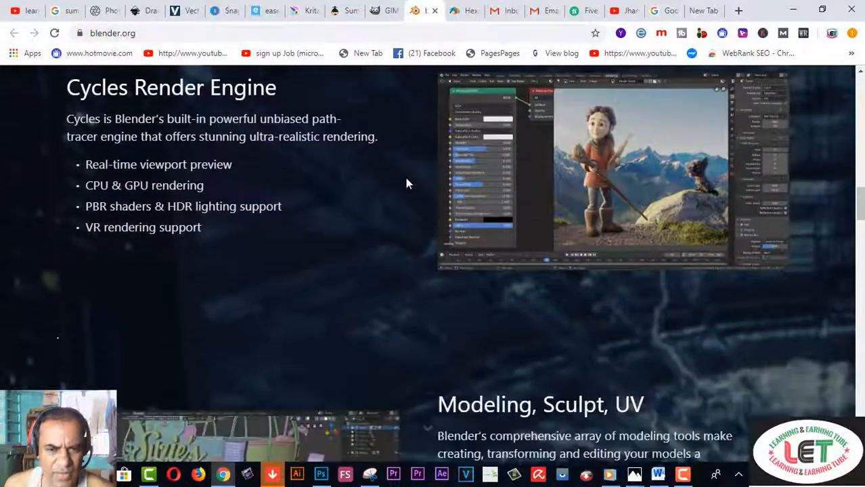
scroll(down, 3)
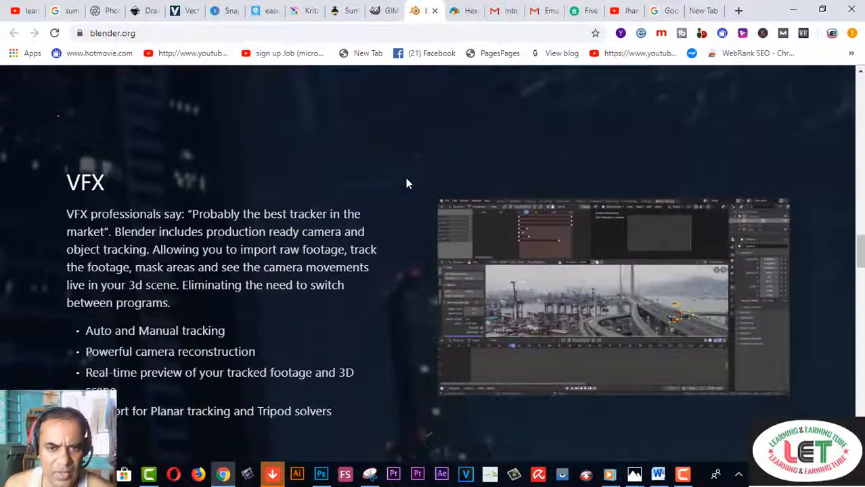
scroll(down, 3)
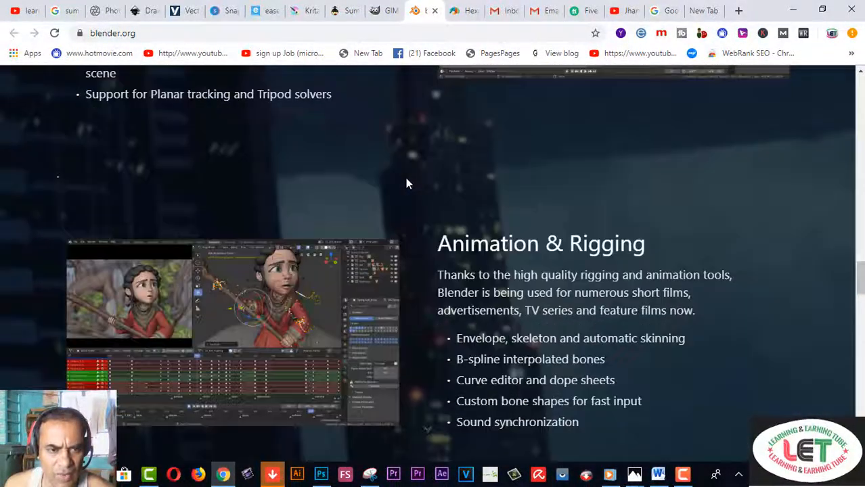
scroll(down, 3)
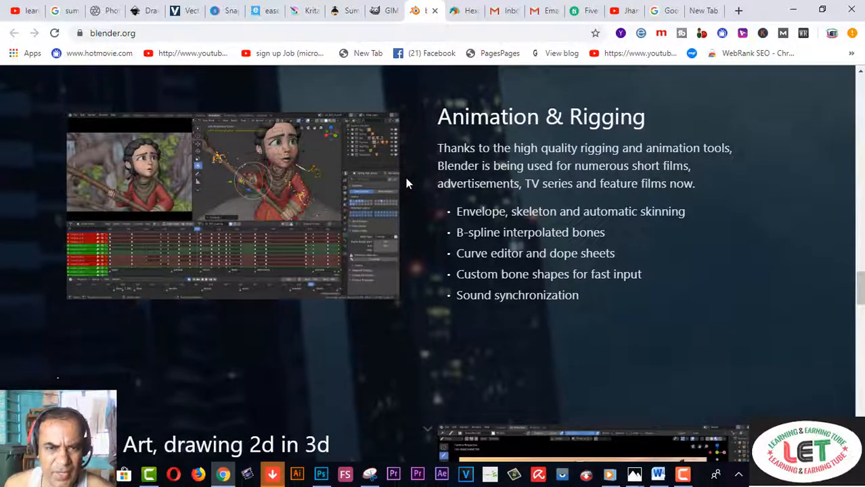
mouse_move(595, 170)
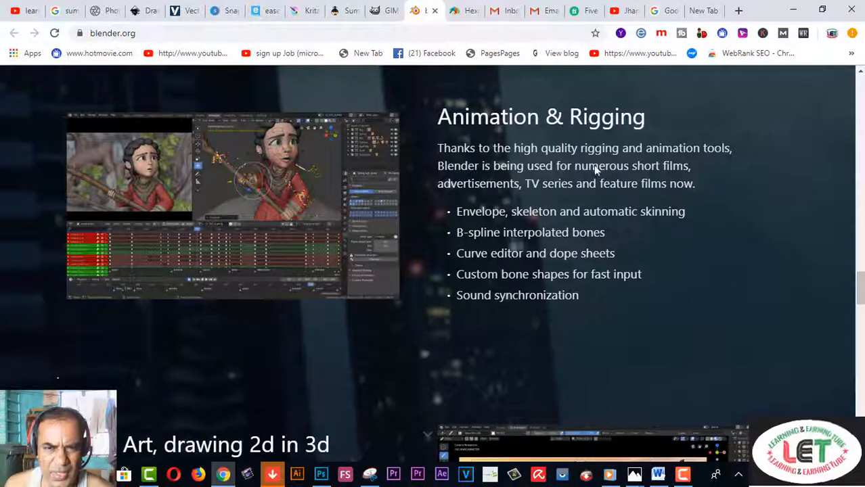
mouse_move(542, 195)
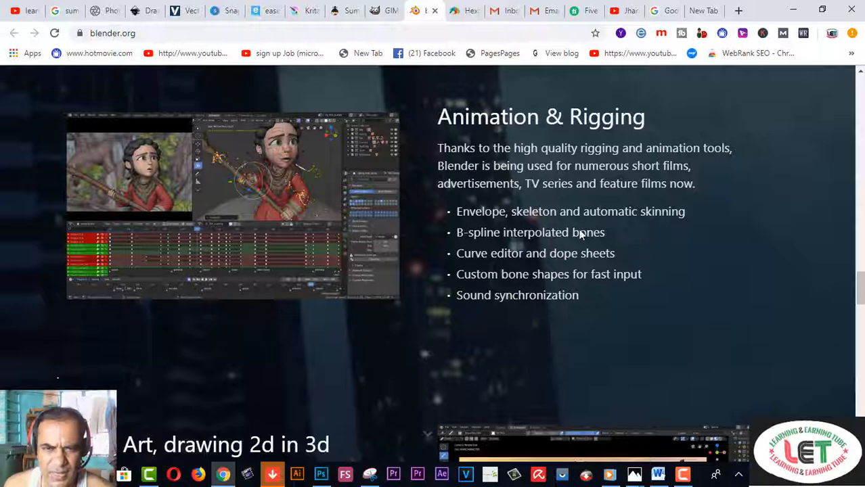
mouse_move(500, 255)
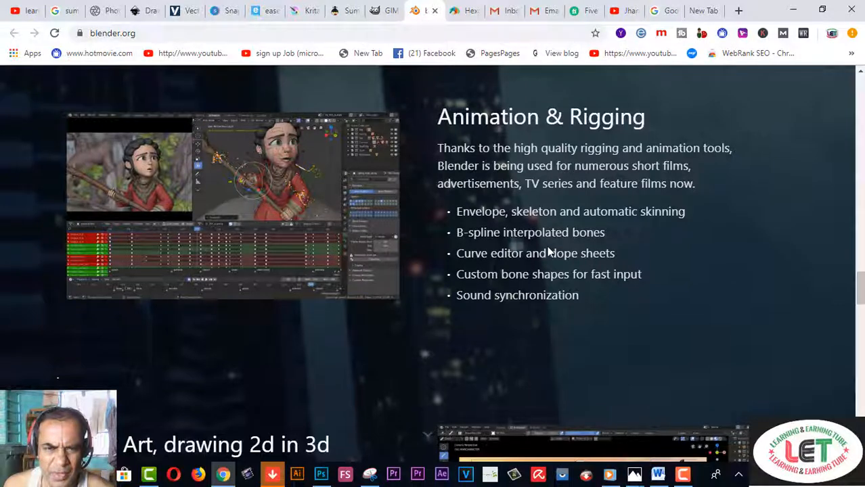
mouse_move(521, 264)
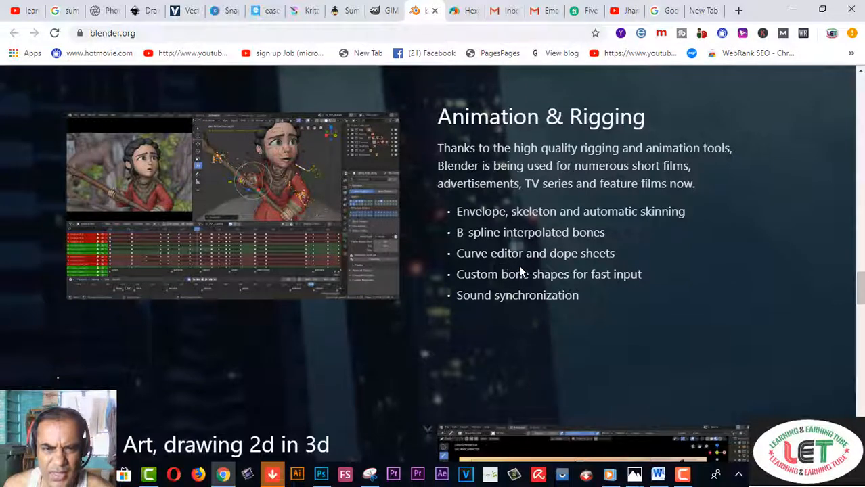
mouse_move(561, 274)
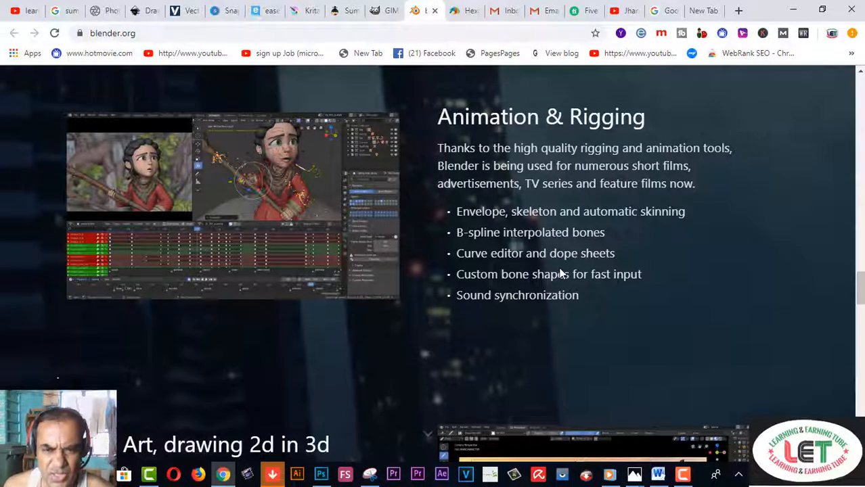
mouse_move(521, 292)
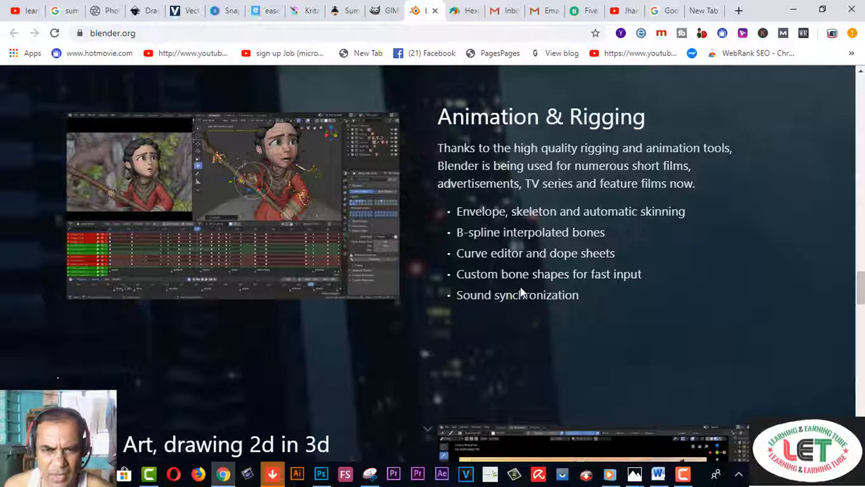
Browse Blender's Story Art and Make it your own sections, then switch to Hexagon.
scroll(down, 3)
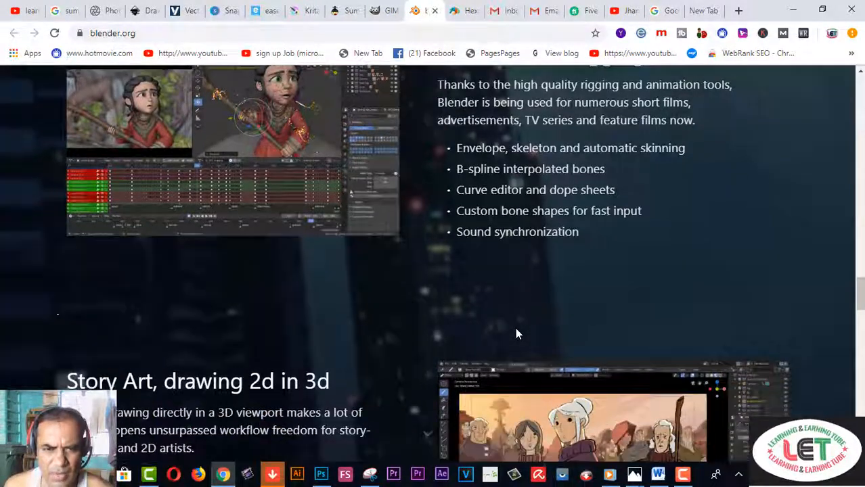
scroll(down, 3)
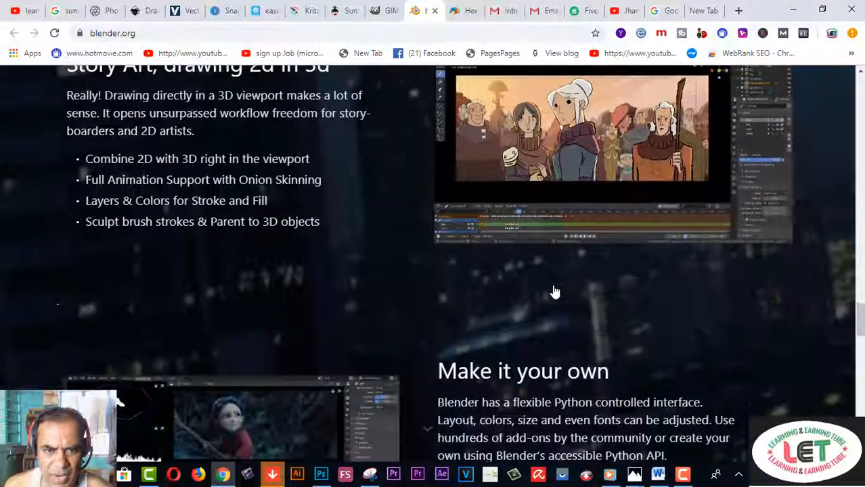
scroll(down, 3)
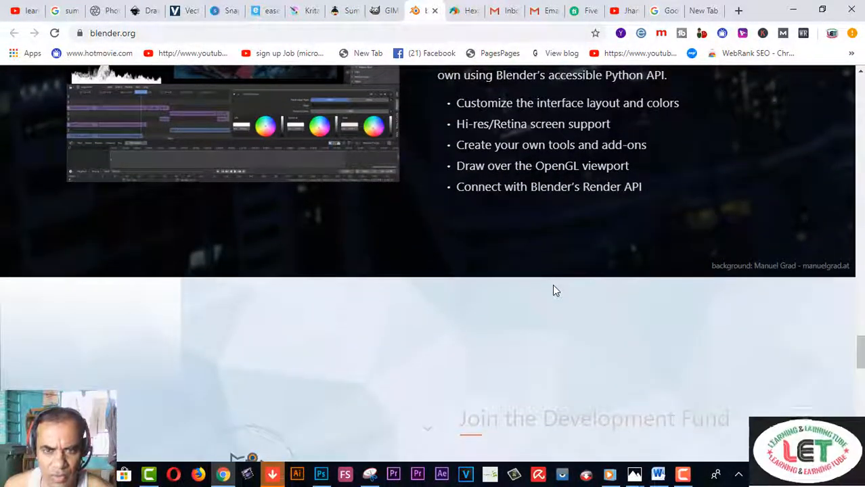
scroll(up, 3)
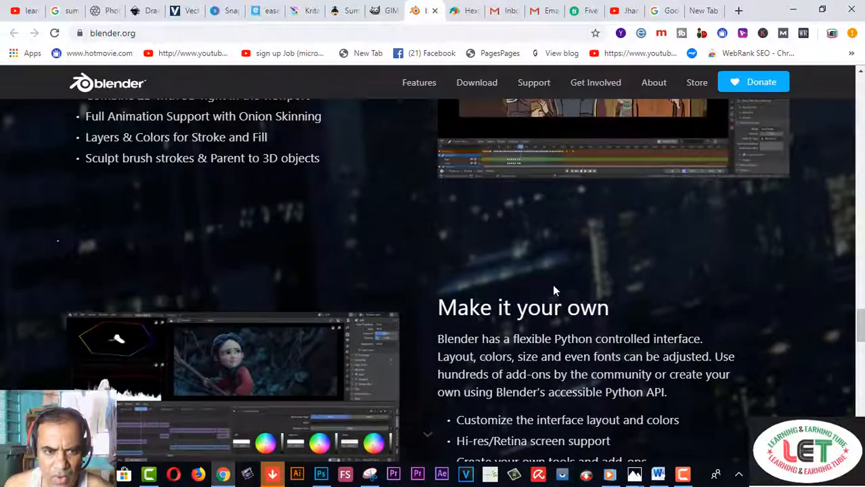
scroll(up, 3)
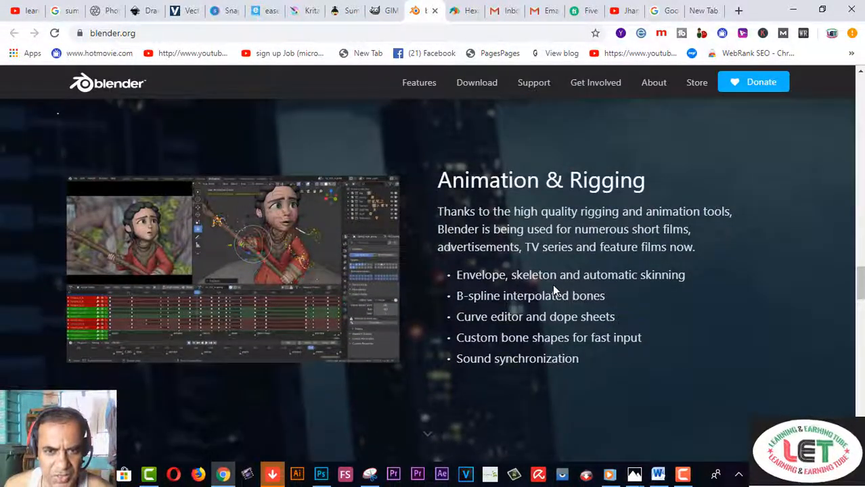
scroll(down, 3)
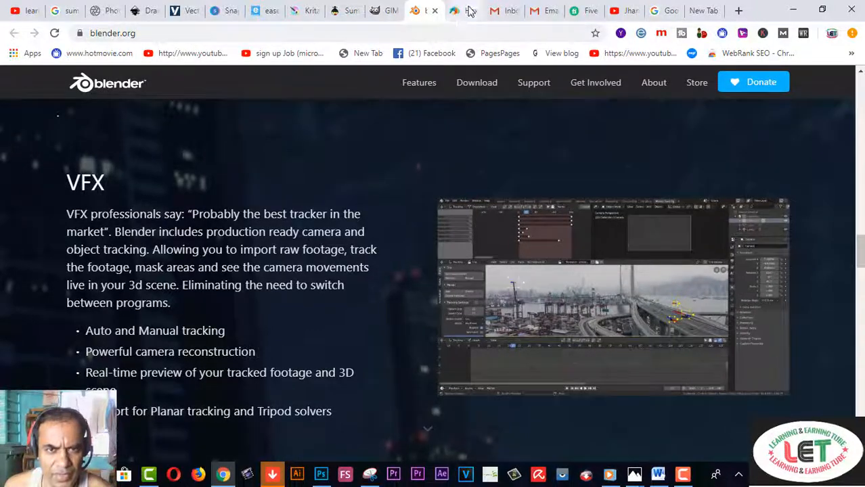
click(464, 10)
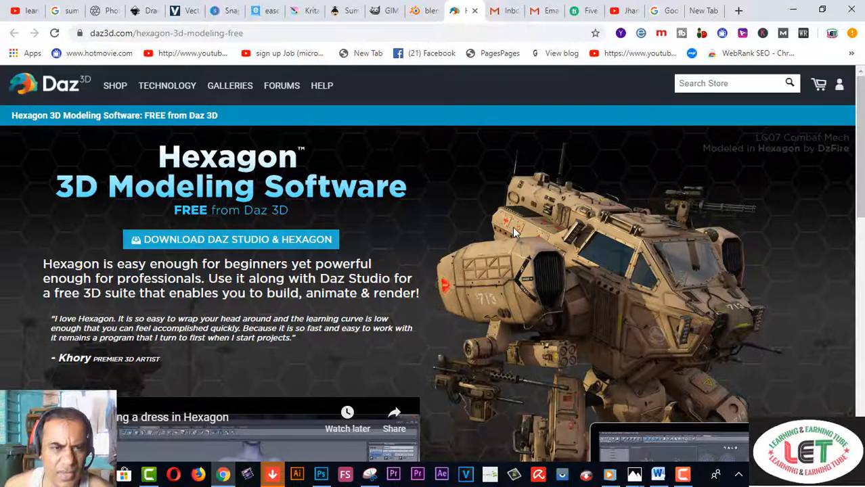
mouse_move(531, 259)
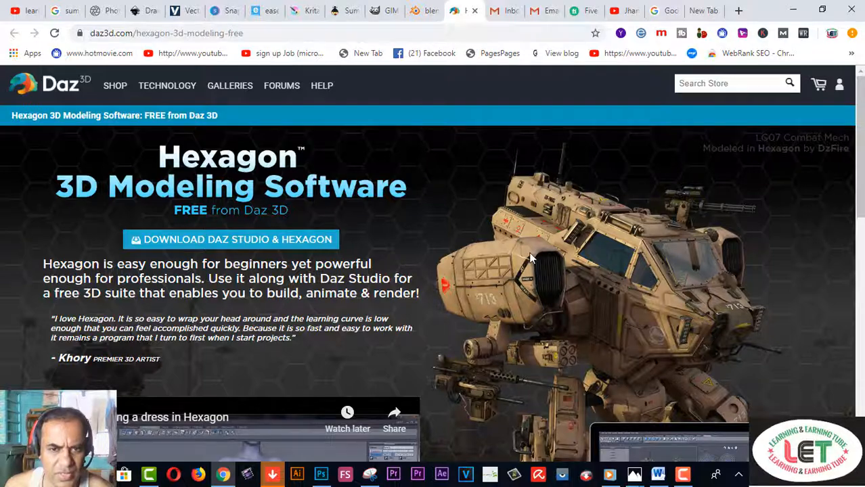
Scroll the Hexagon page to the dress-modeling video and 'Learn & See Hexagon In Action'.
scroll(down, 3)
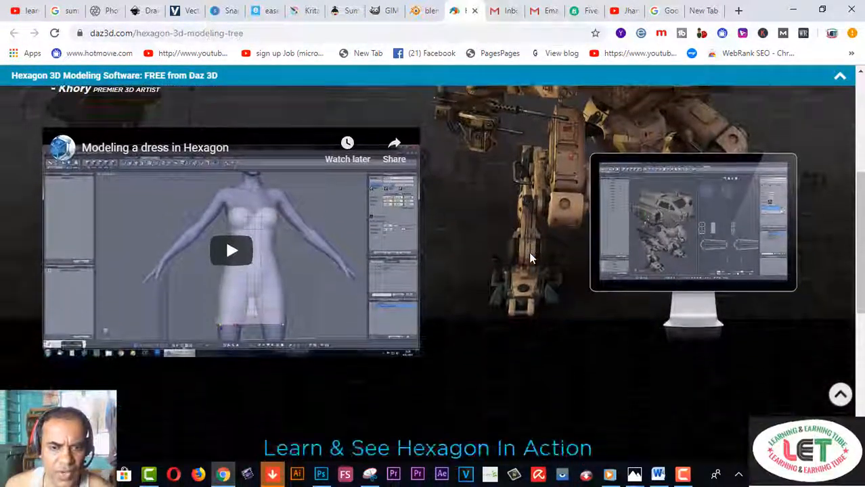
scroll(down, 3)
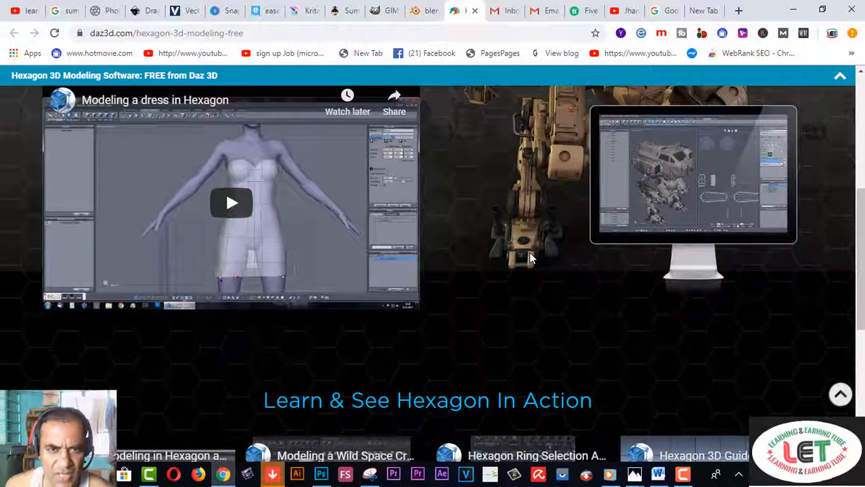
scroll(down, 3)
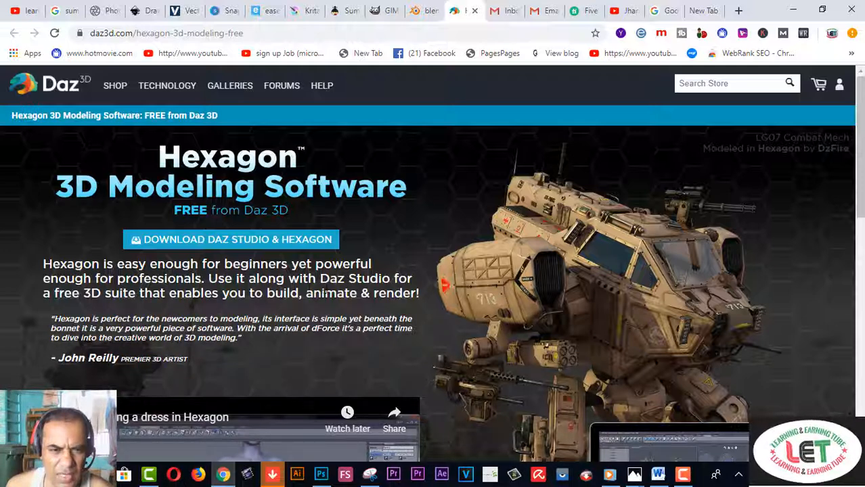
mouse_move(99, 312)
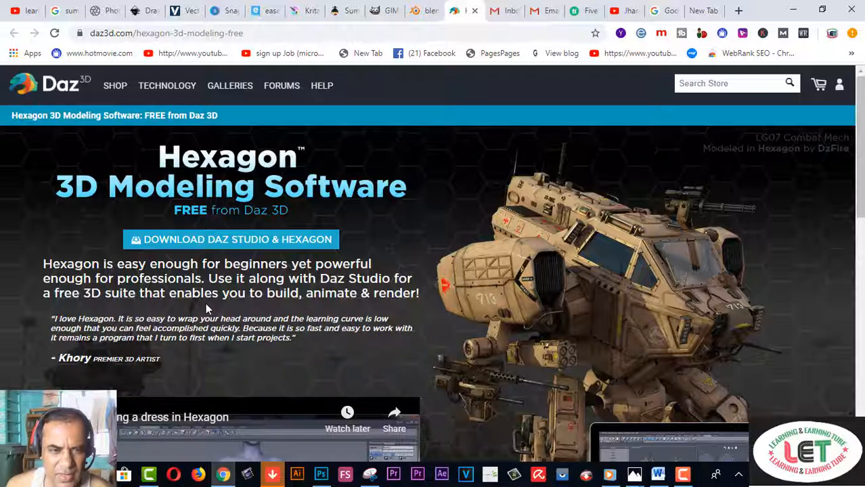
mouse_move(373, 313)
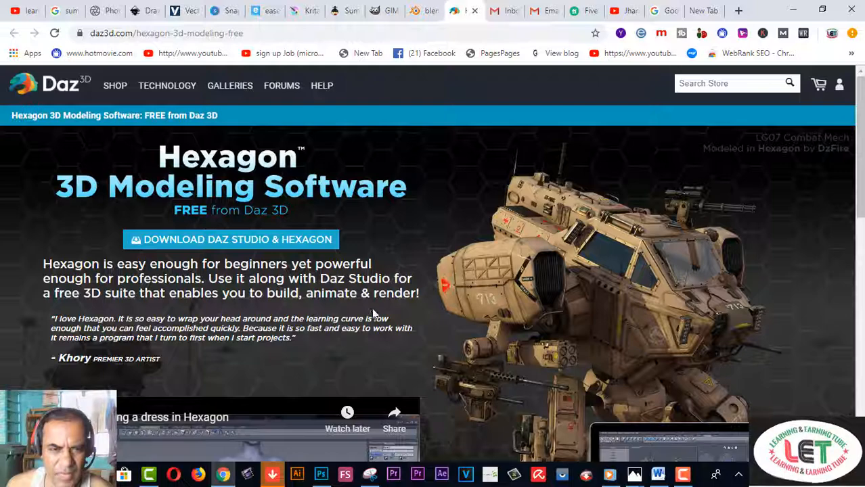
Scroll the Hexagon page slightly to reveal the 'Modeling a dress in Hexagon' video.
scroll(down, 3)
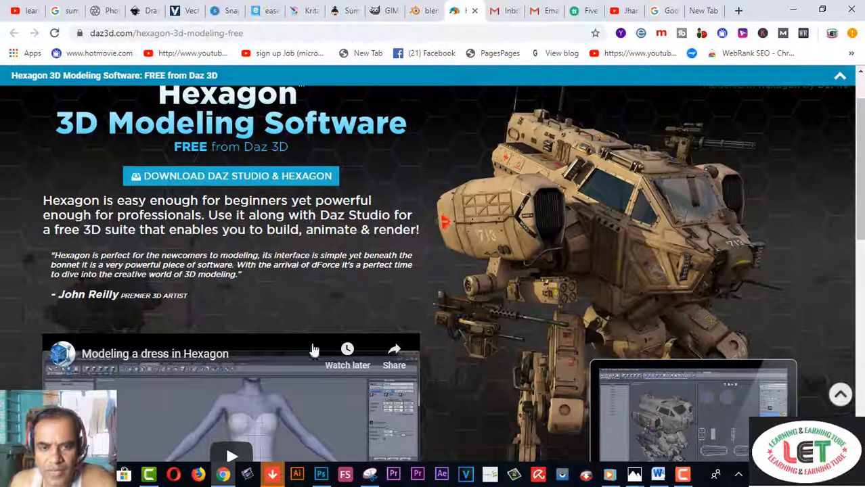
mouse_move(423, 289)
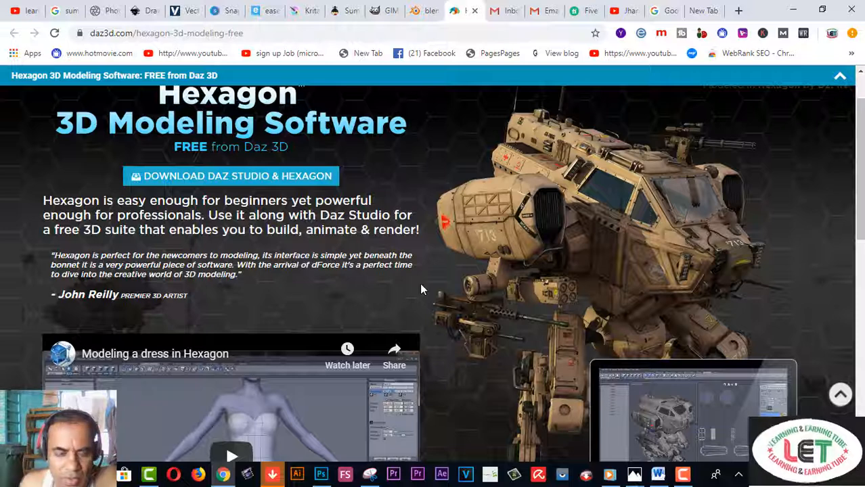
mouse_move(458, 248)
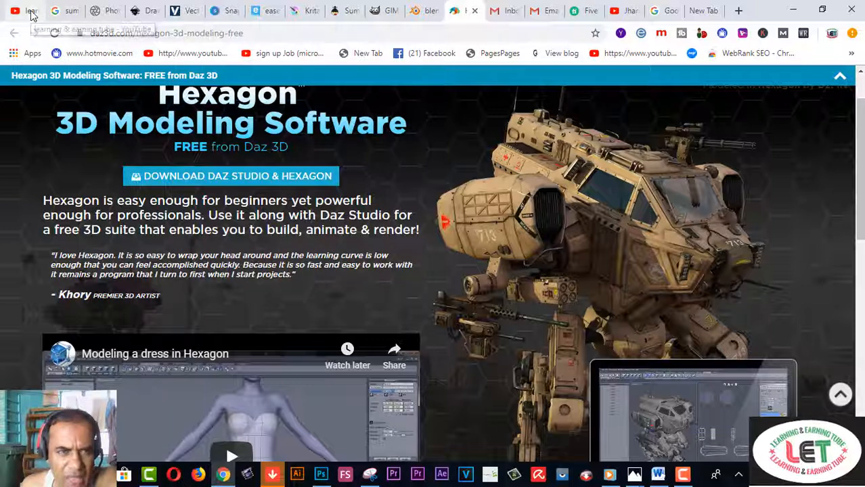
Return to the Learning & Earning Tube channel and browse its Videos tab uploads.
click(30, 11)
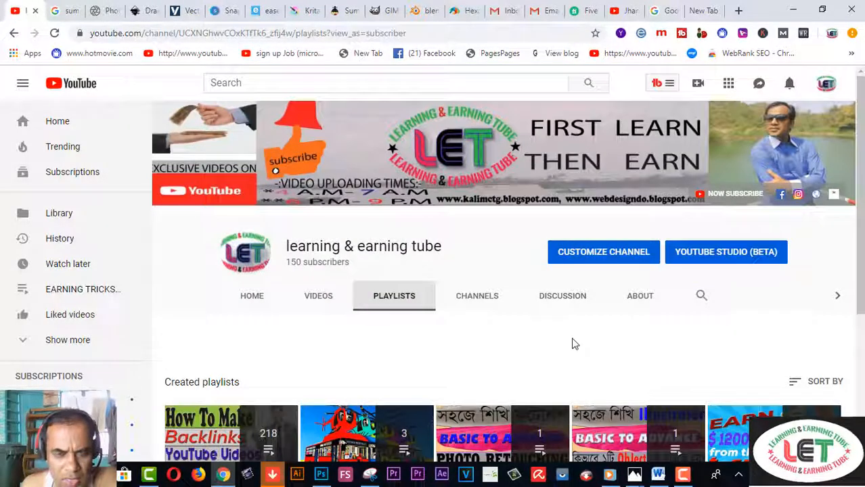
click(318, 296)
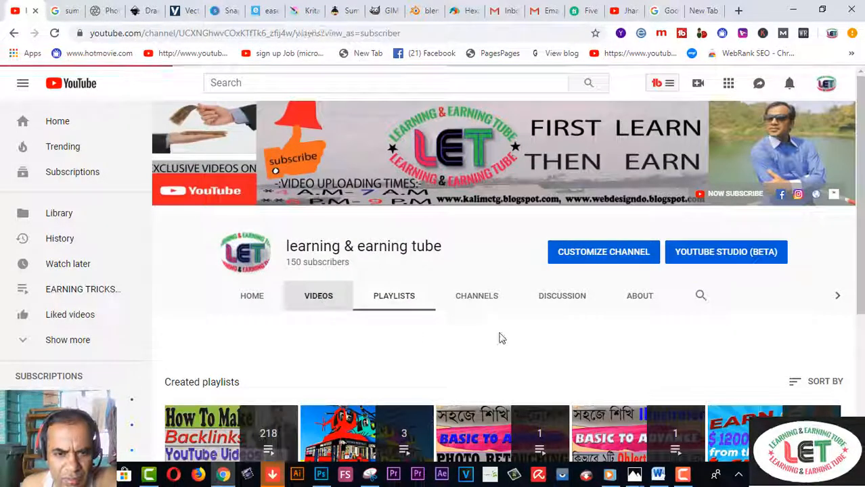
click(318, 296)
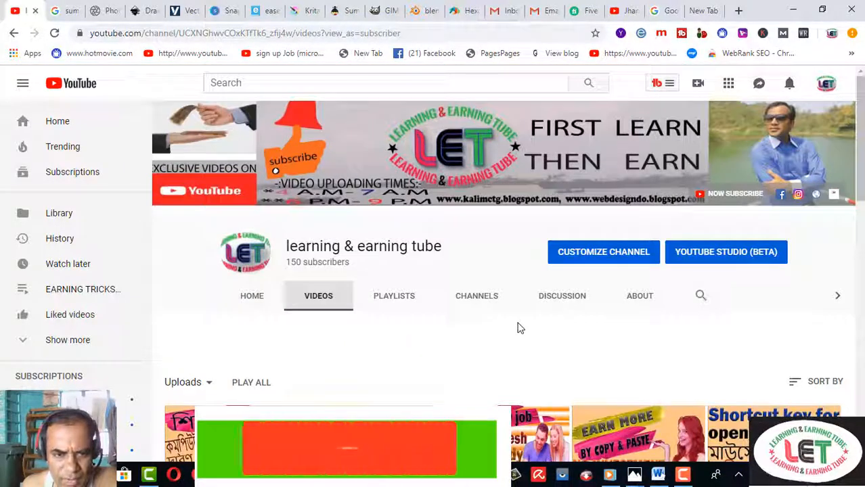
scroll(down, 3)
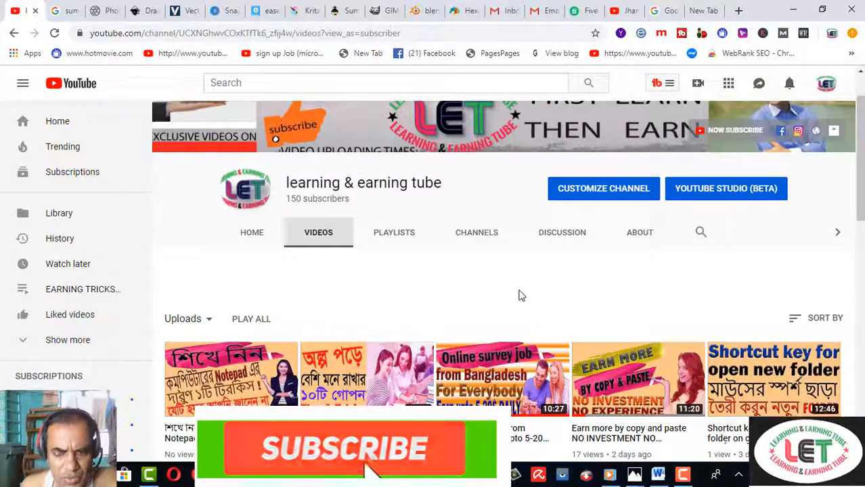
click(346, 450)
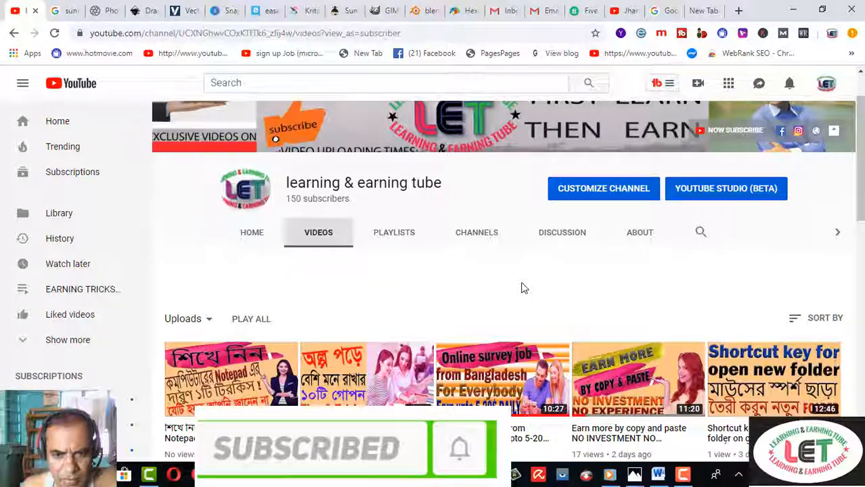
scroll(down, 3)
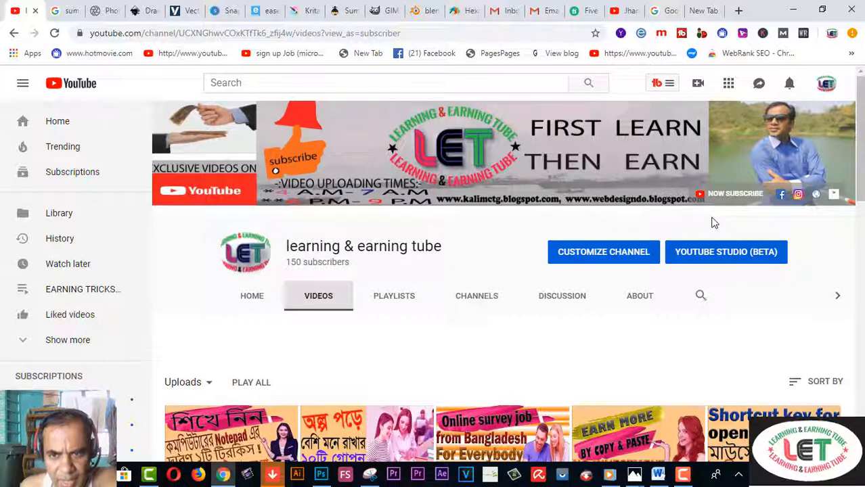
mouse_move(663, 281)
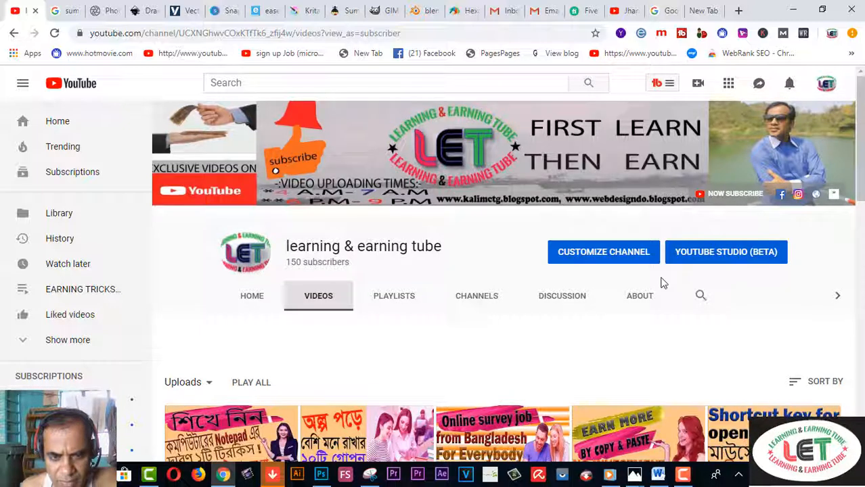